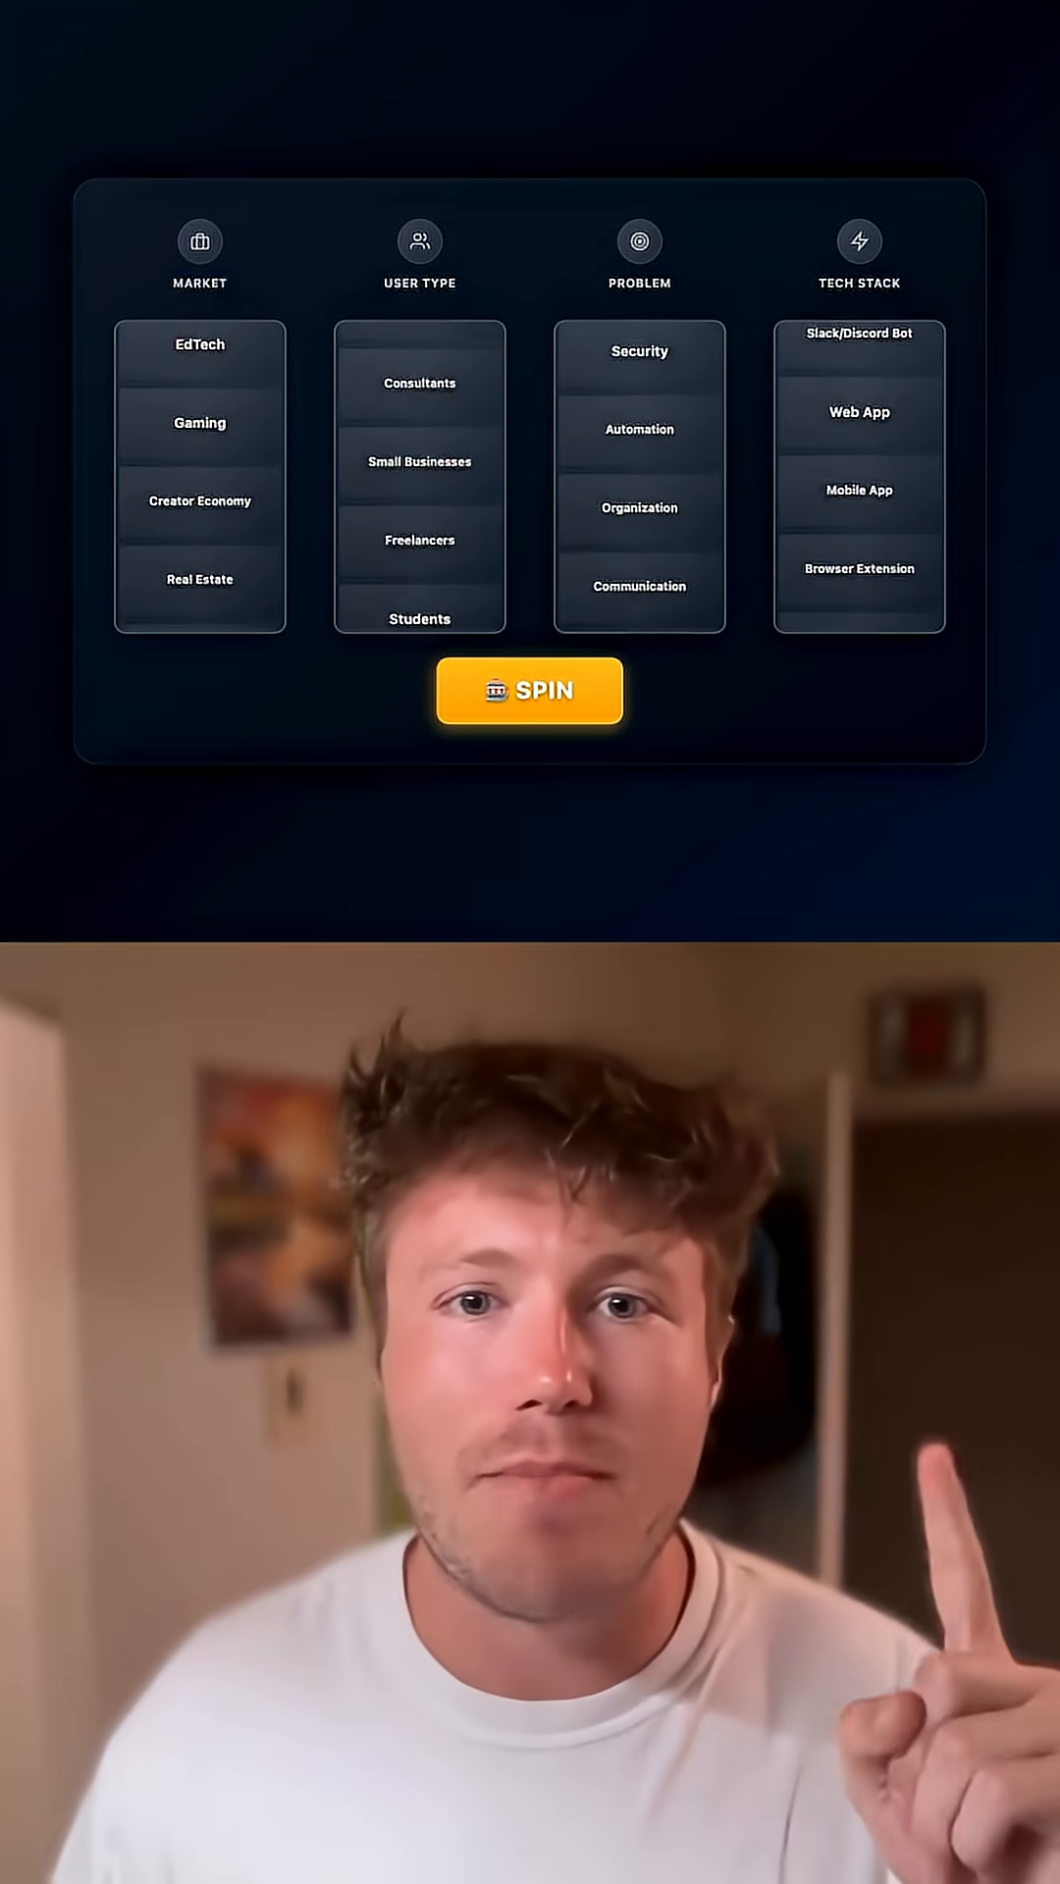
Spin the four slot reels twice for random market, user, problem and stack combinations
{"action": "left_click", "coordinate": [528, 689]}
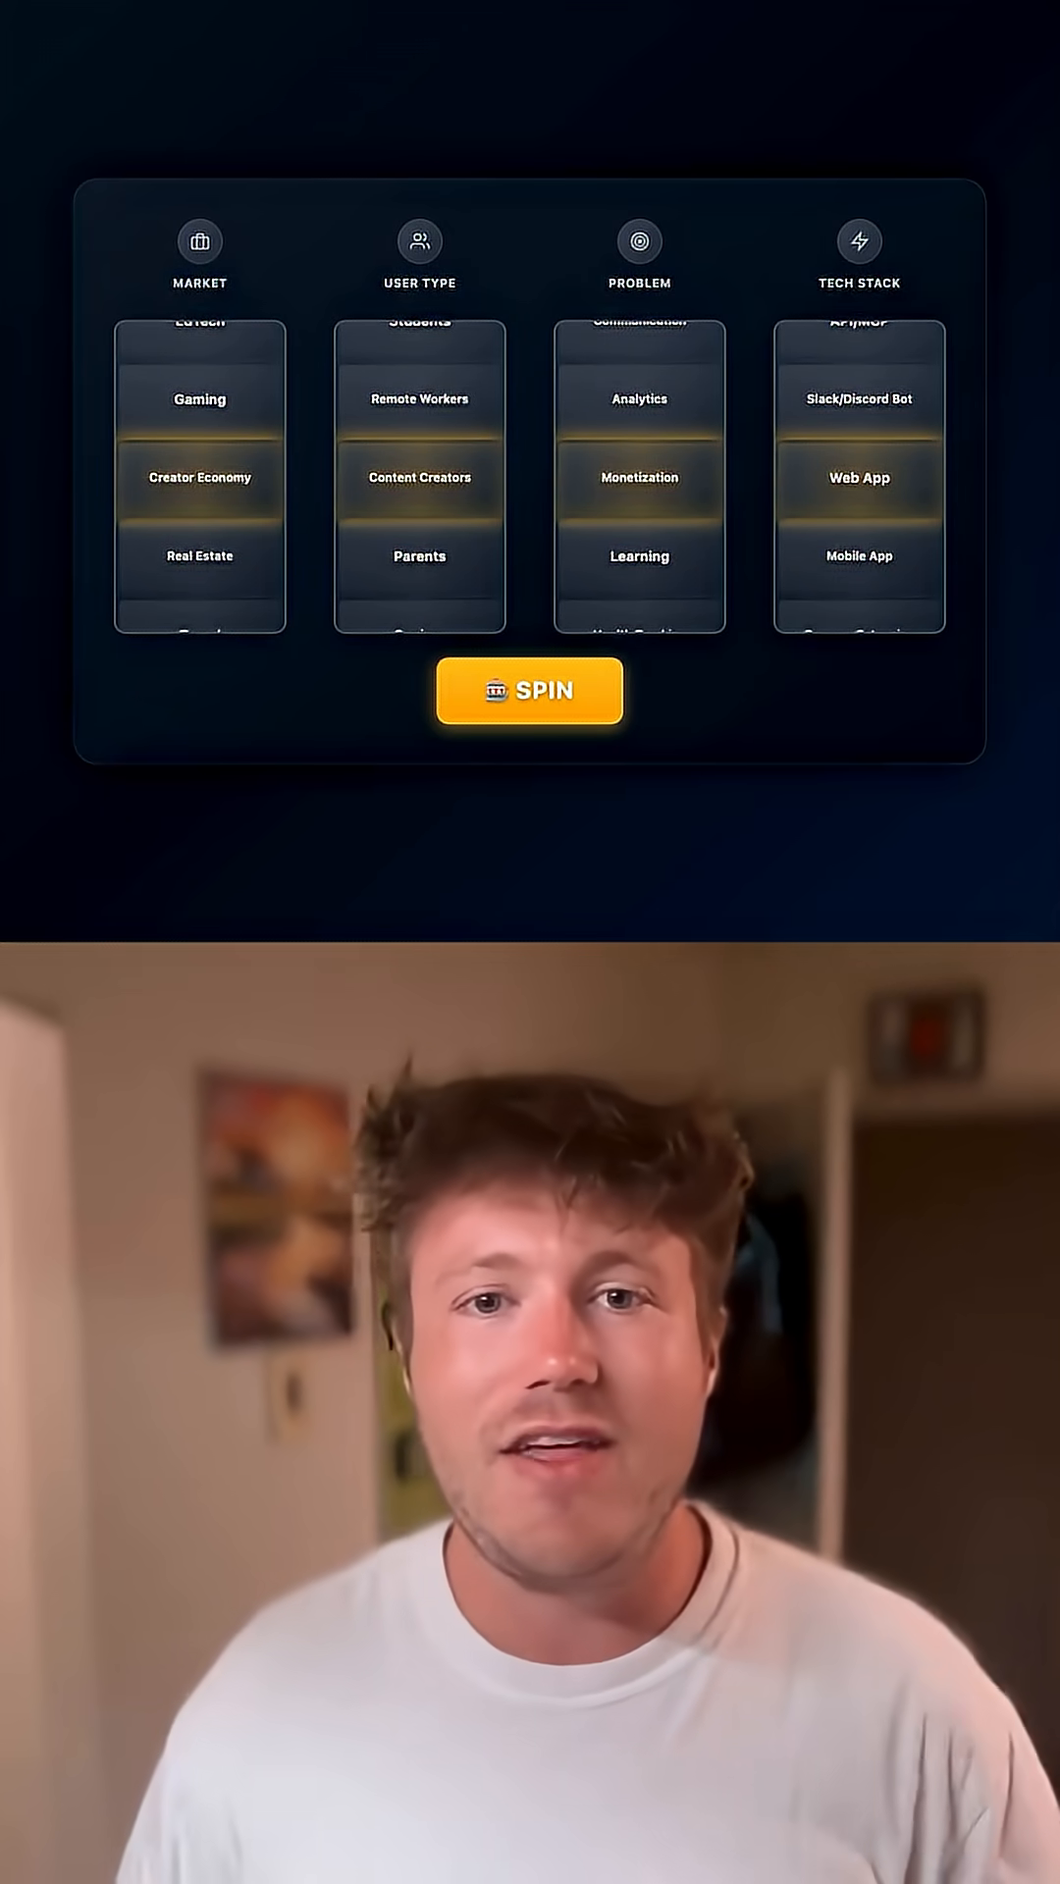
{"action": "left_click", "coordinate": [528, 689]}
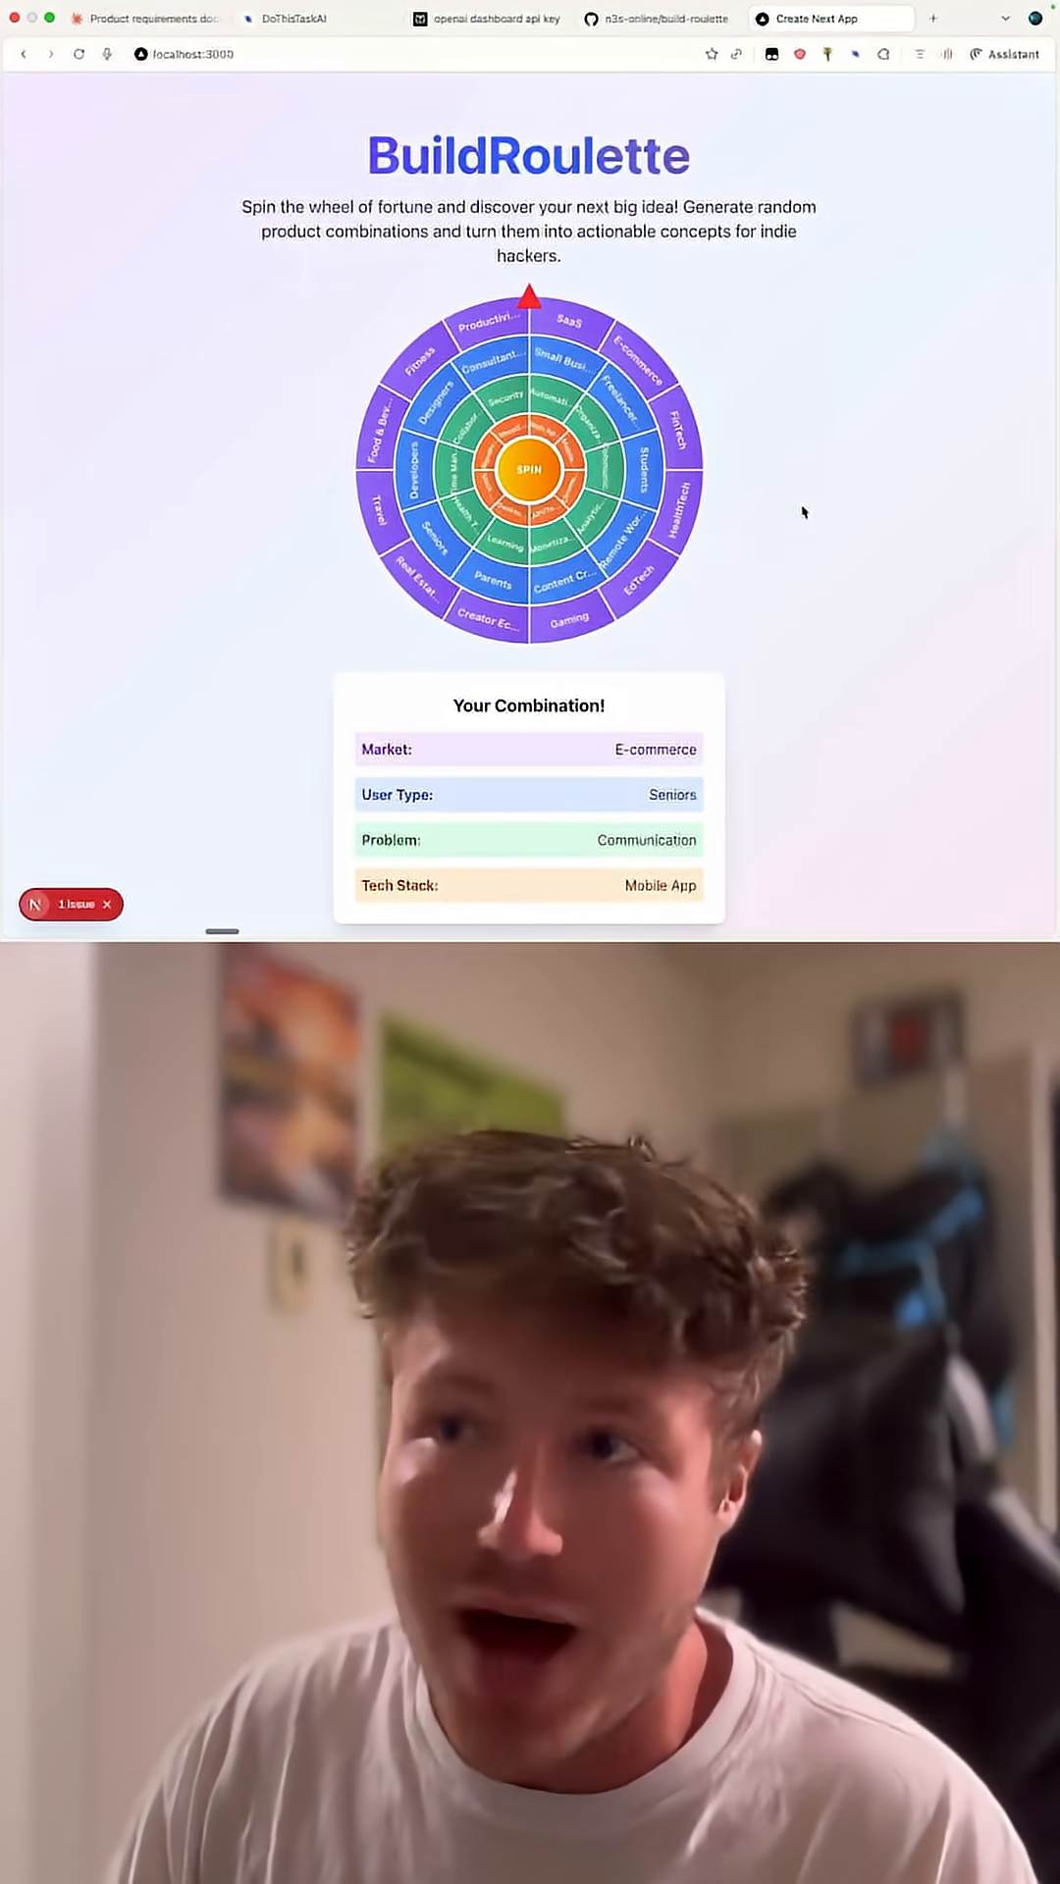
Spin the wheel three times, landing on Fitness, Designers, Analytics and API/Tool
{"action": "left_click", "coordinate": [528, 471]}
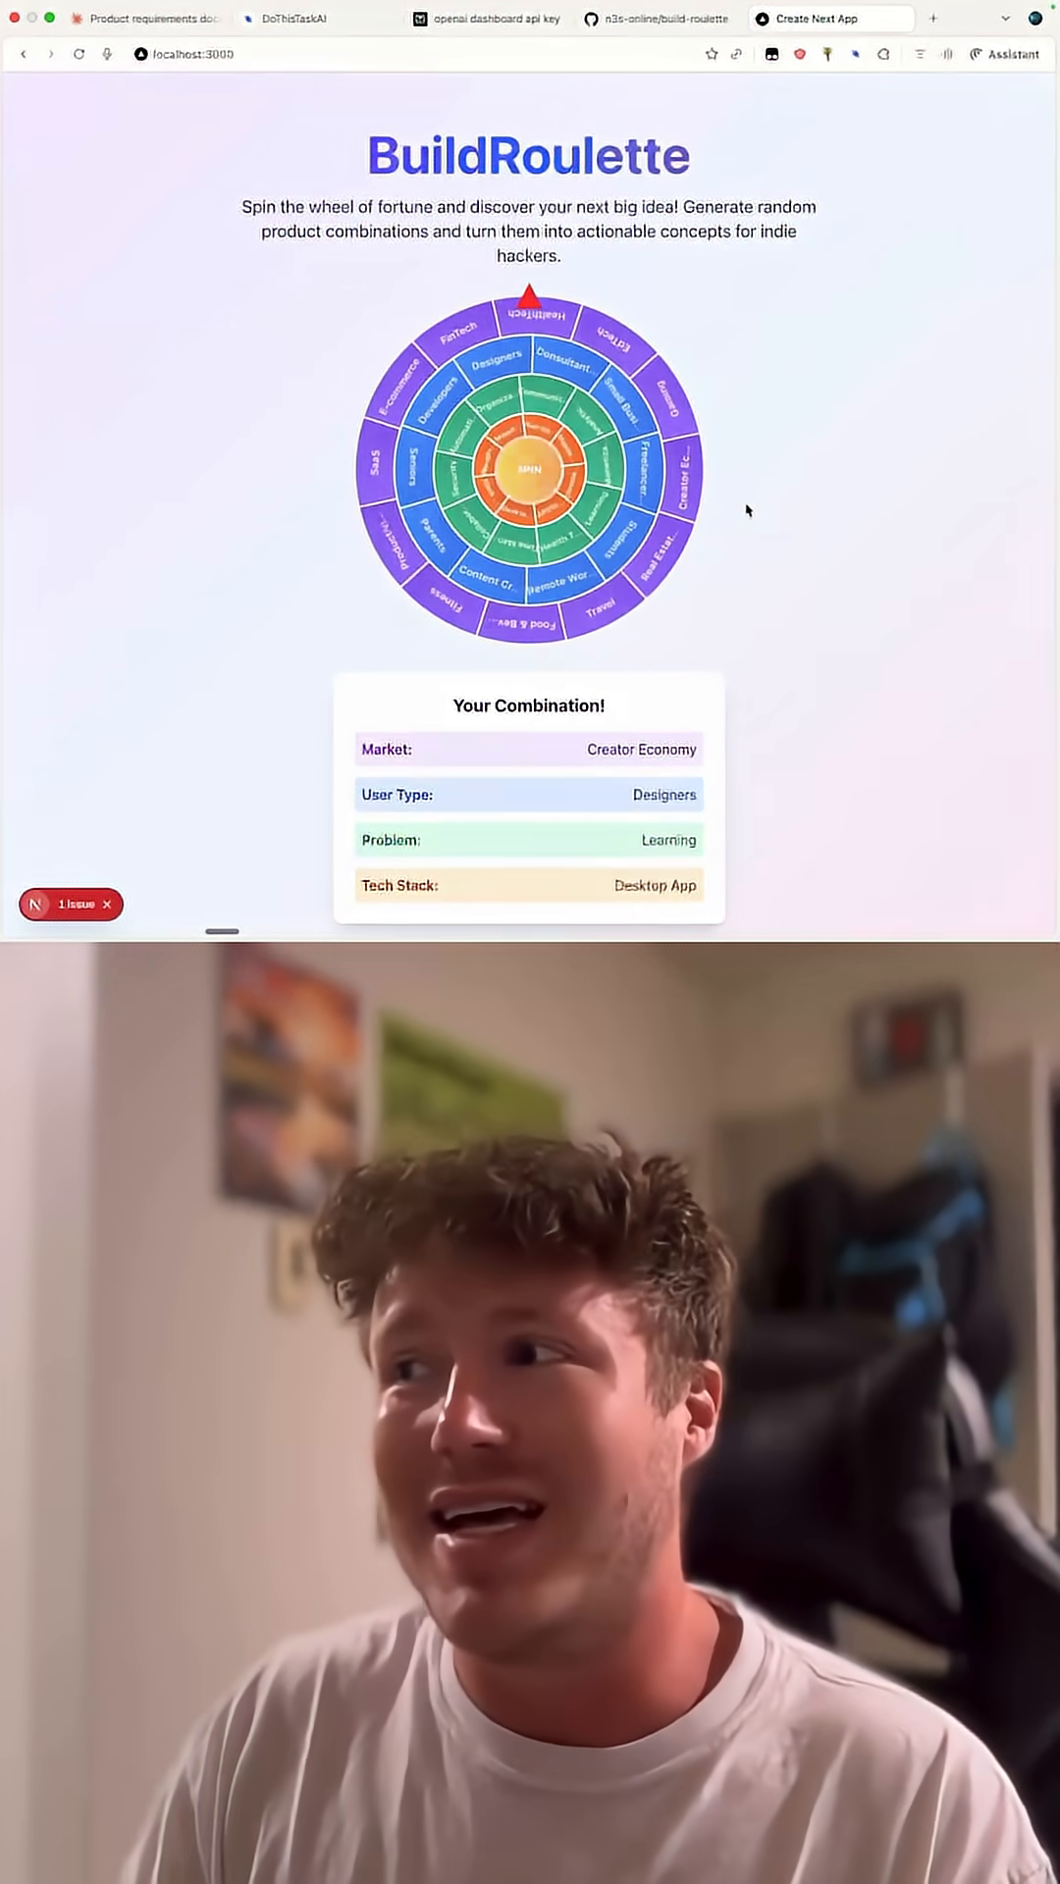
{"action": "left_click", "coordinate": [528, 471]}
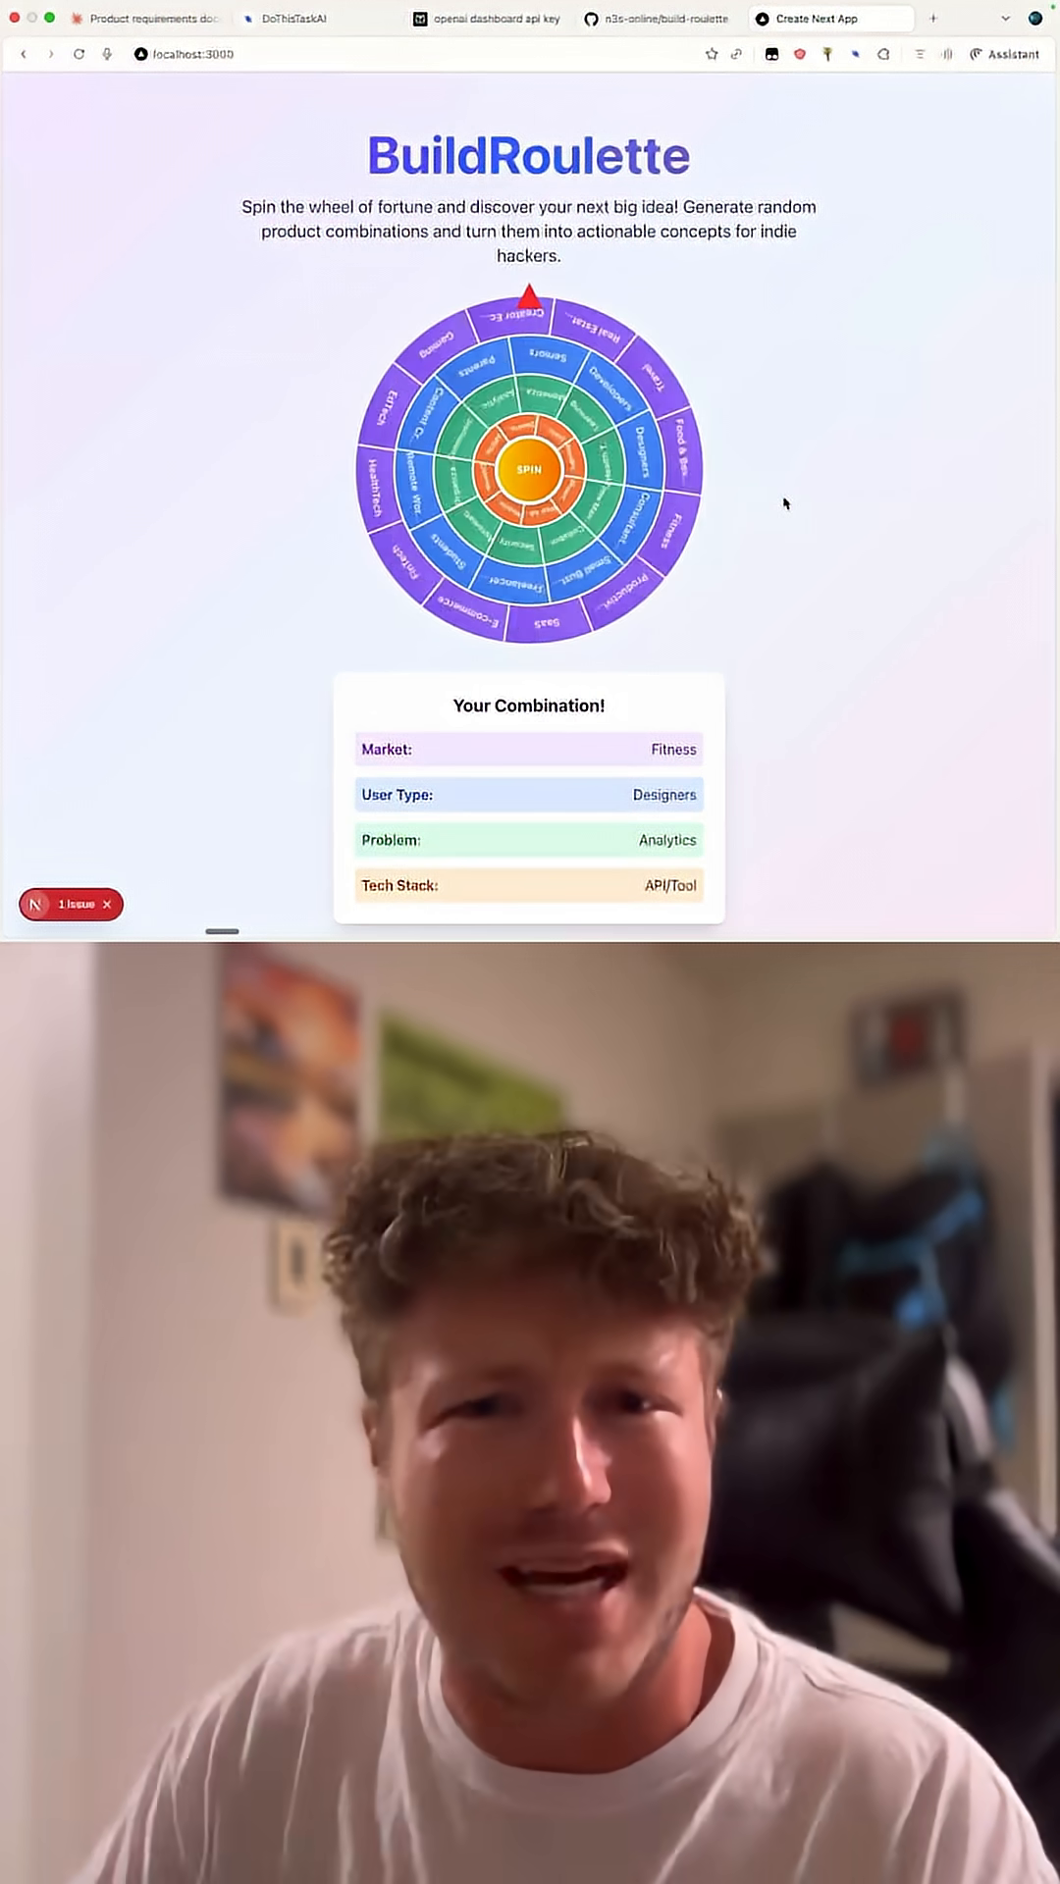
{"action": "left_click", "coordinate": [528, 473]}
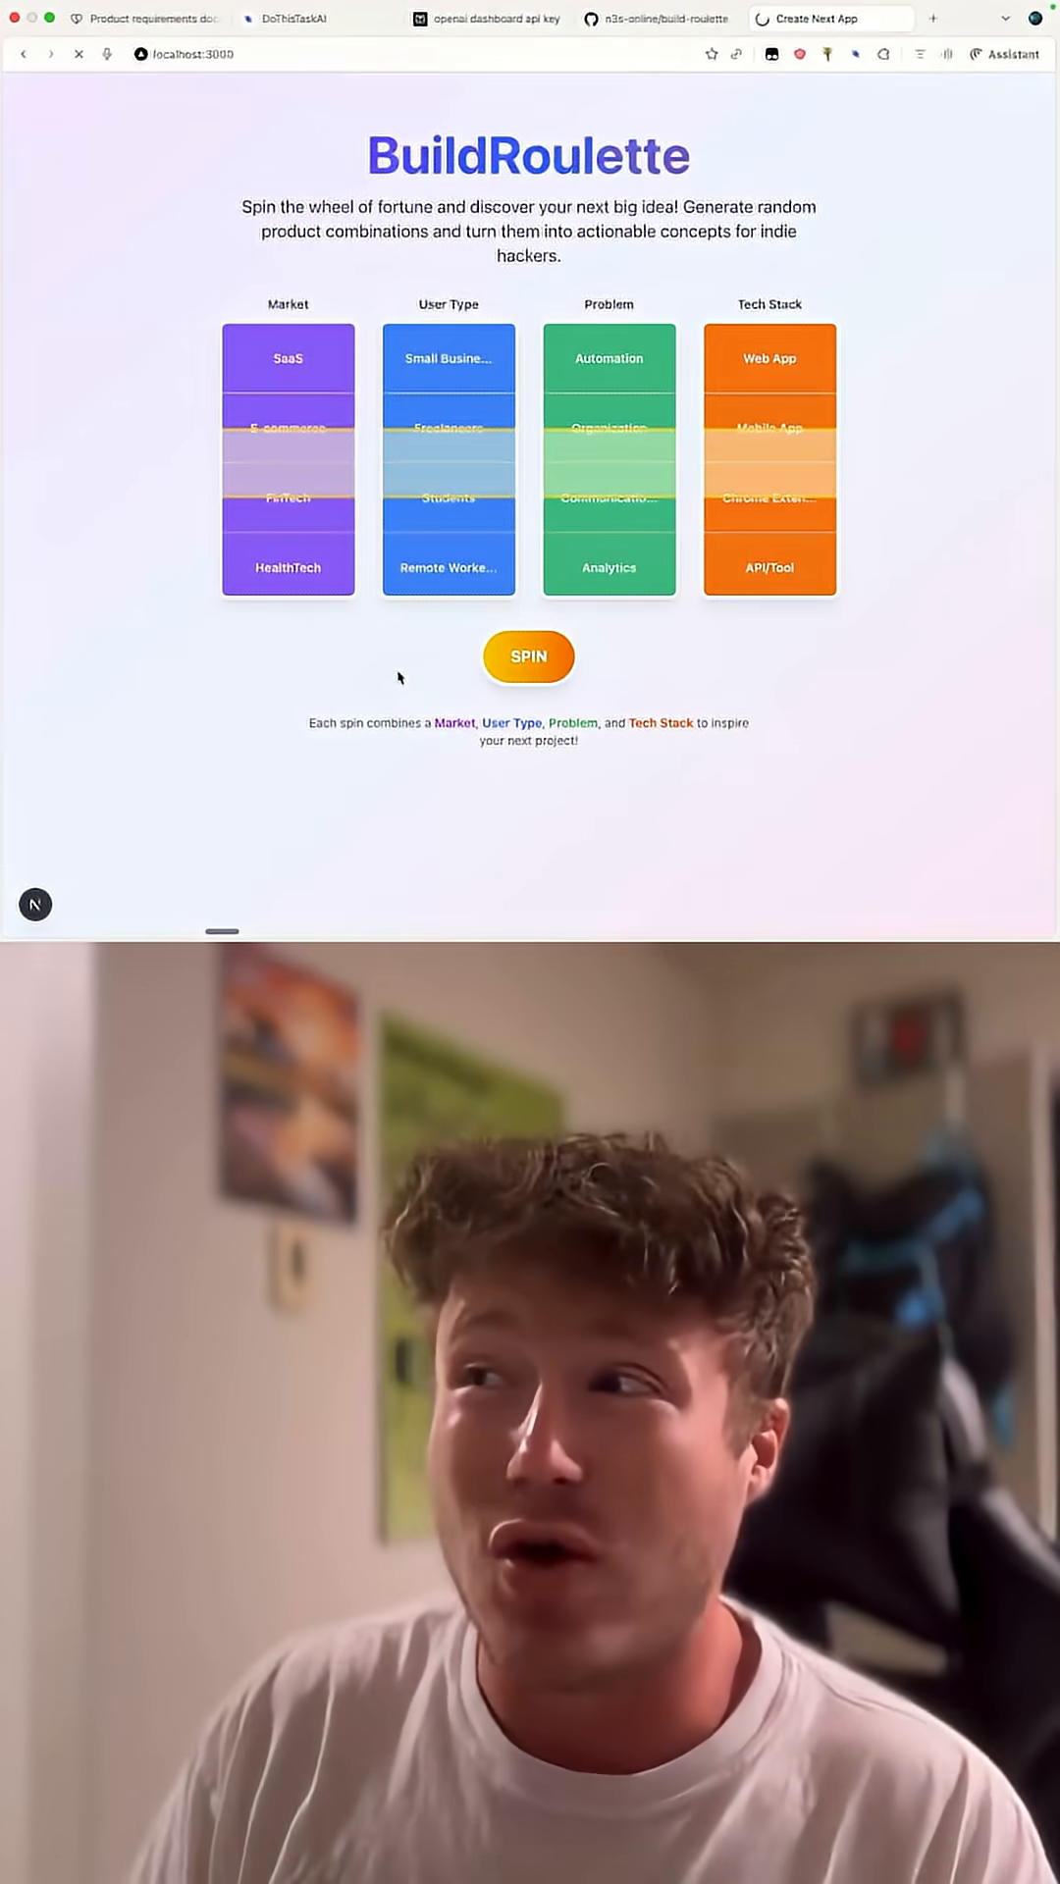
Spin the slot reels to Fitness, Consultants, Automation, Shopify App and note 'alright this is awesome!'
{"action": "left_click", "coordinate": [526, 655]}
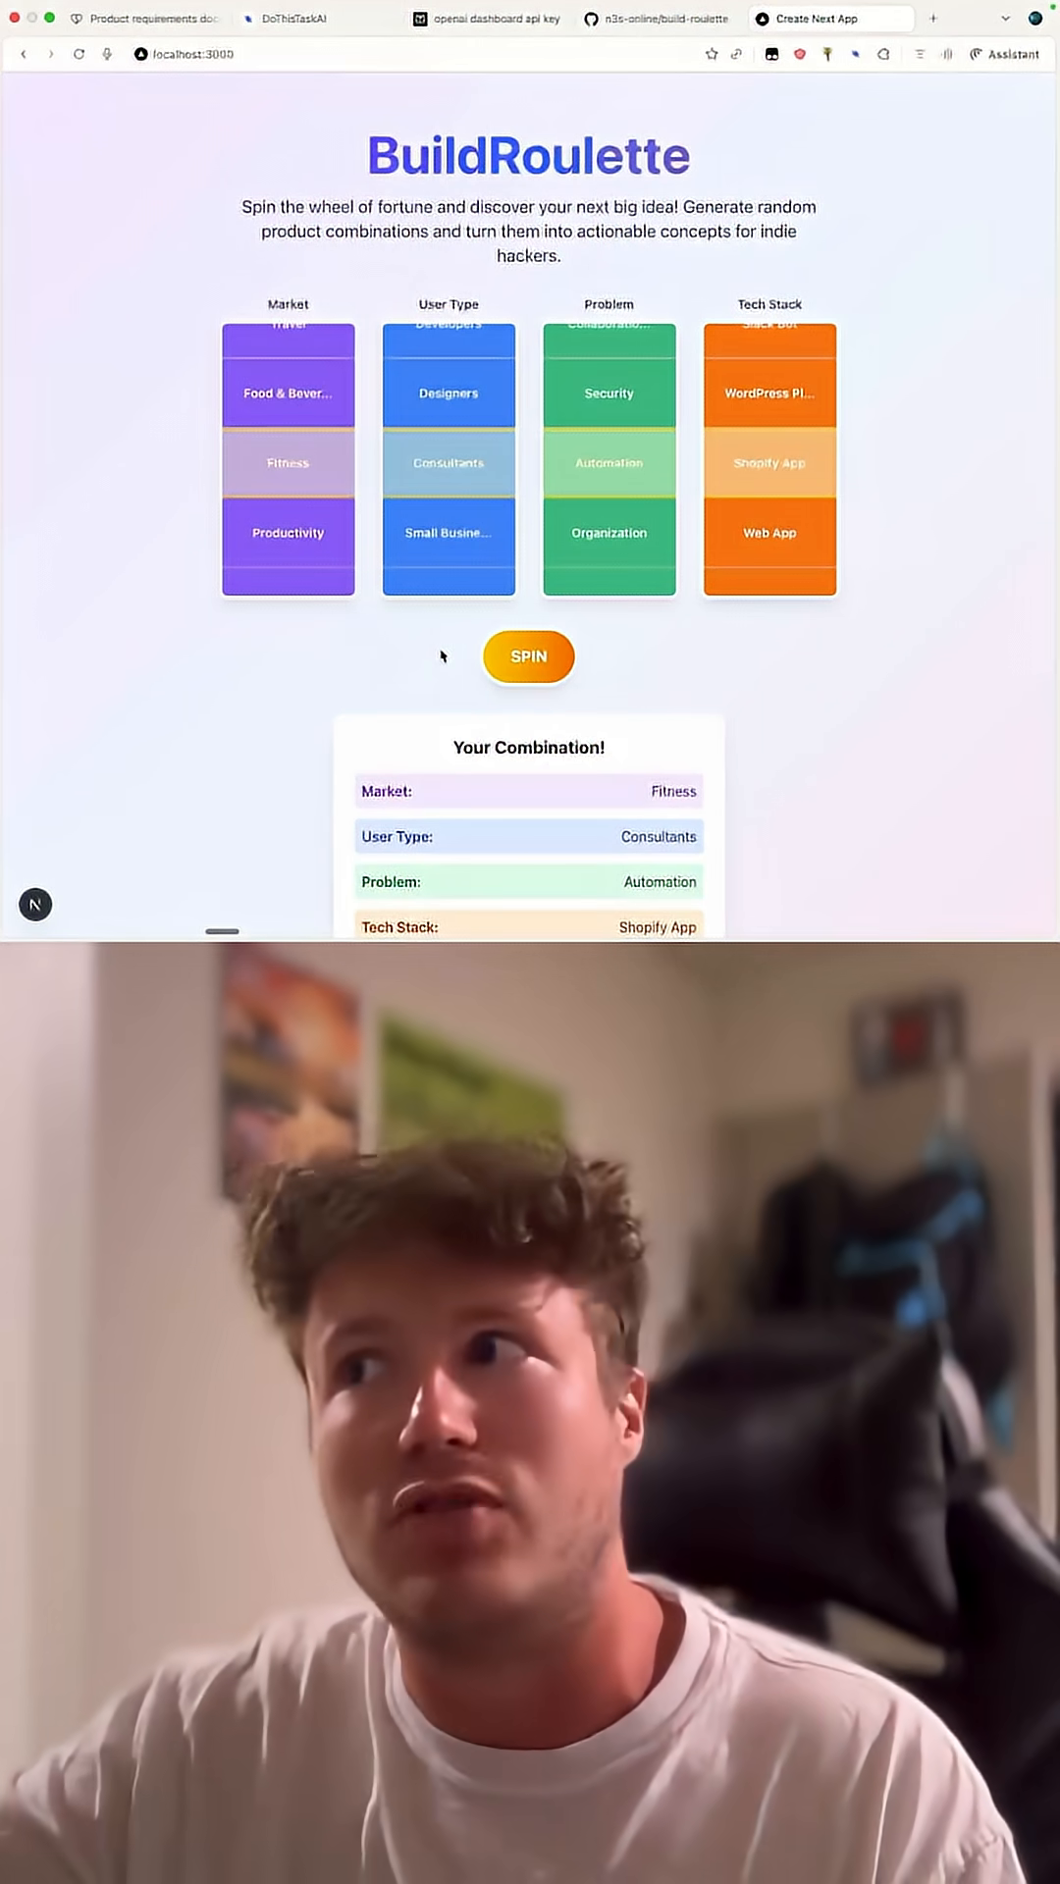
{"action": "type", "text": "alright this is awesome! l"}
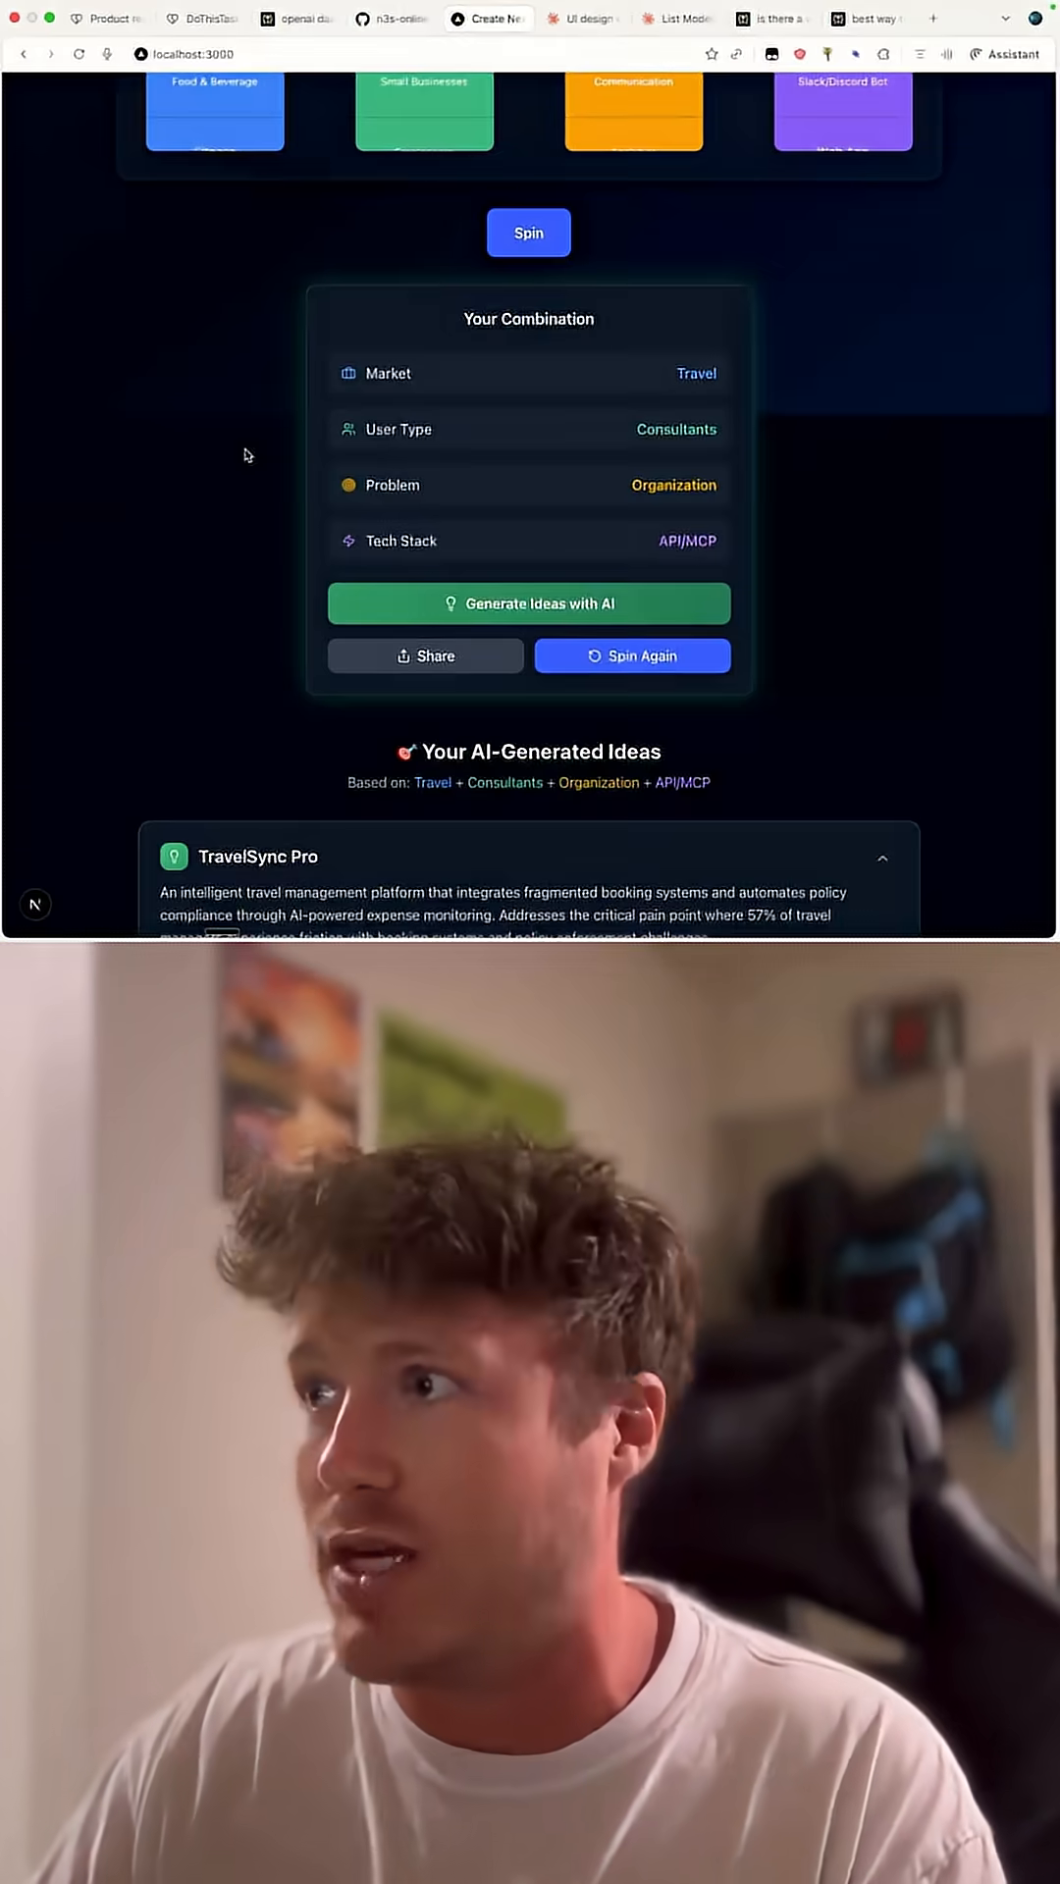
Scroll down to view the TravelSync Pro and other AI-generated idea cards
{"action": "scroll", "scroll_direction": "down", "scroll_amount": 3}
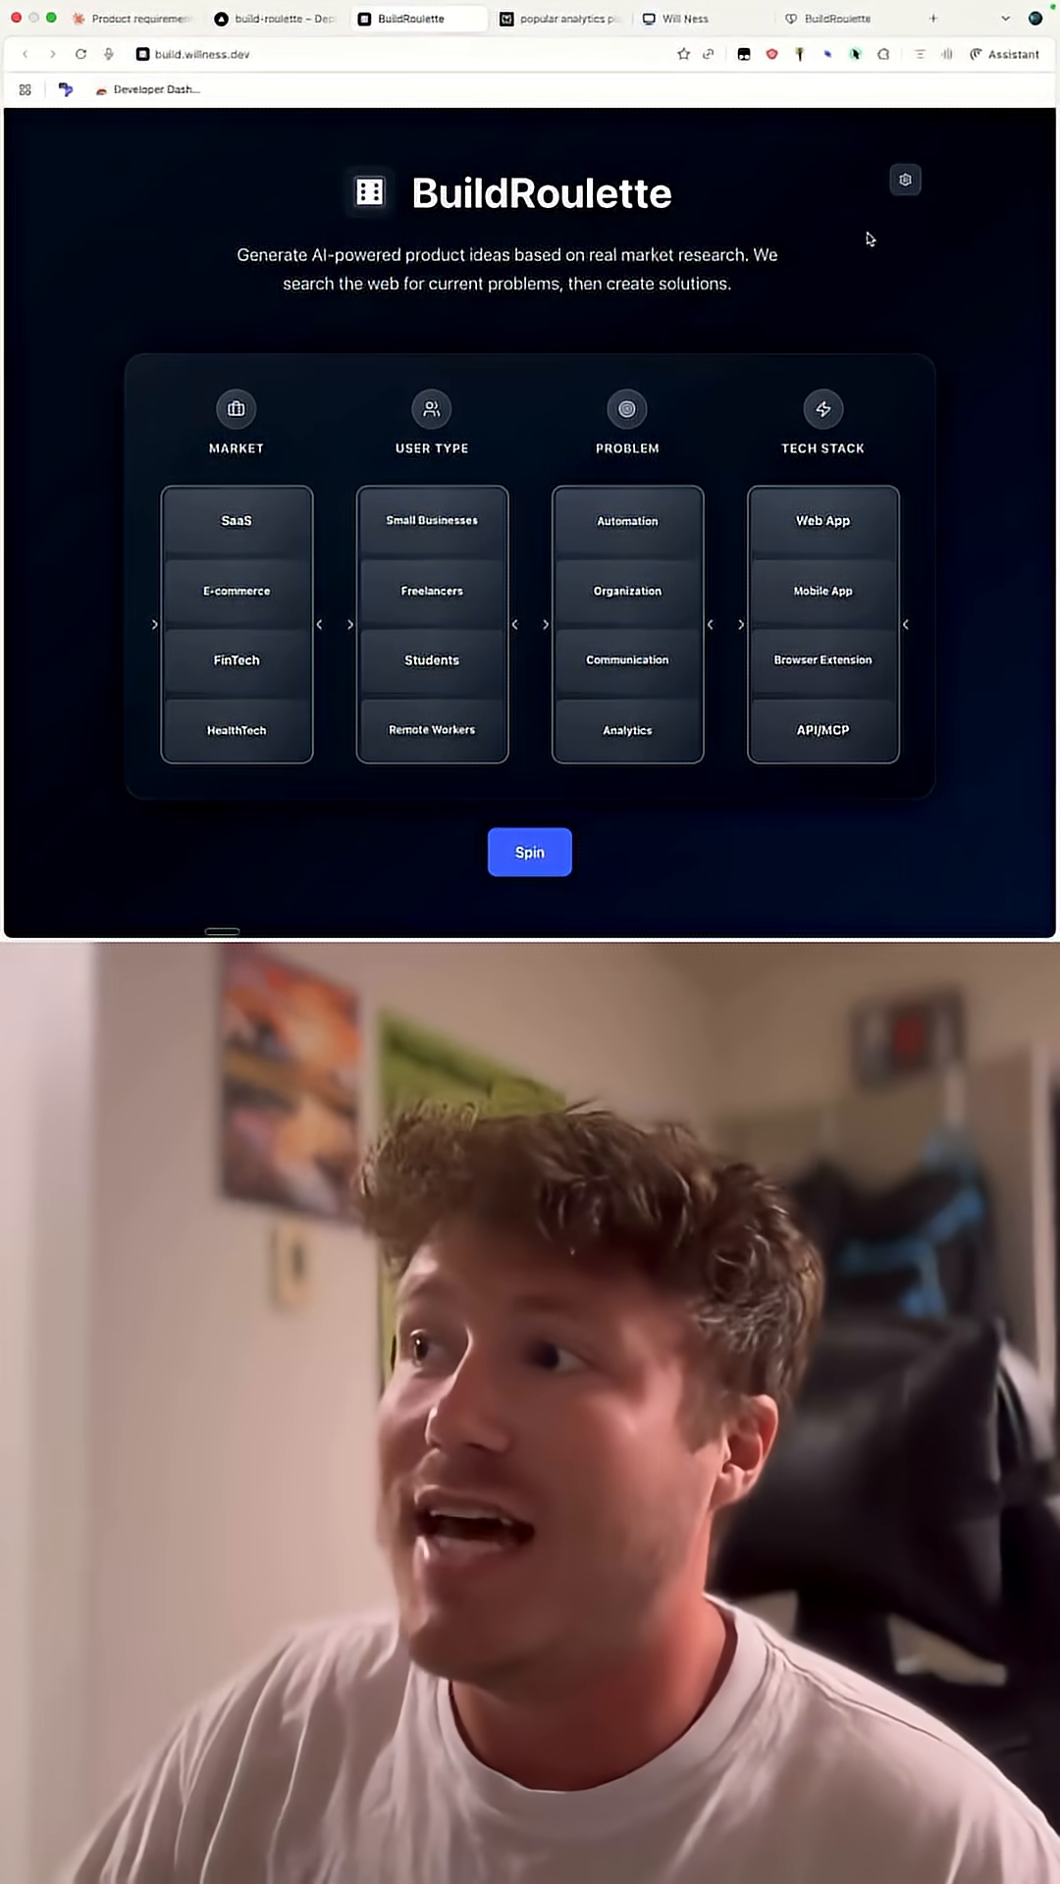
Review Settings: the Slot Options per reel and Sounds enabled at 15% volume
{"action": "left_click", "coordinate": [905, 178]}
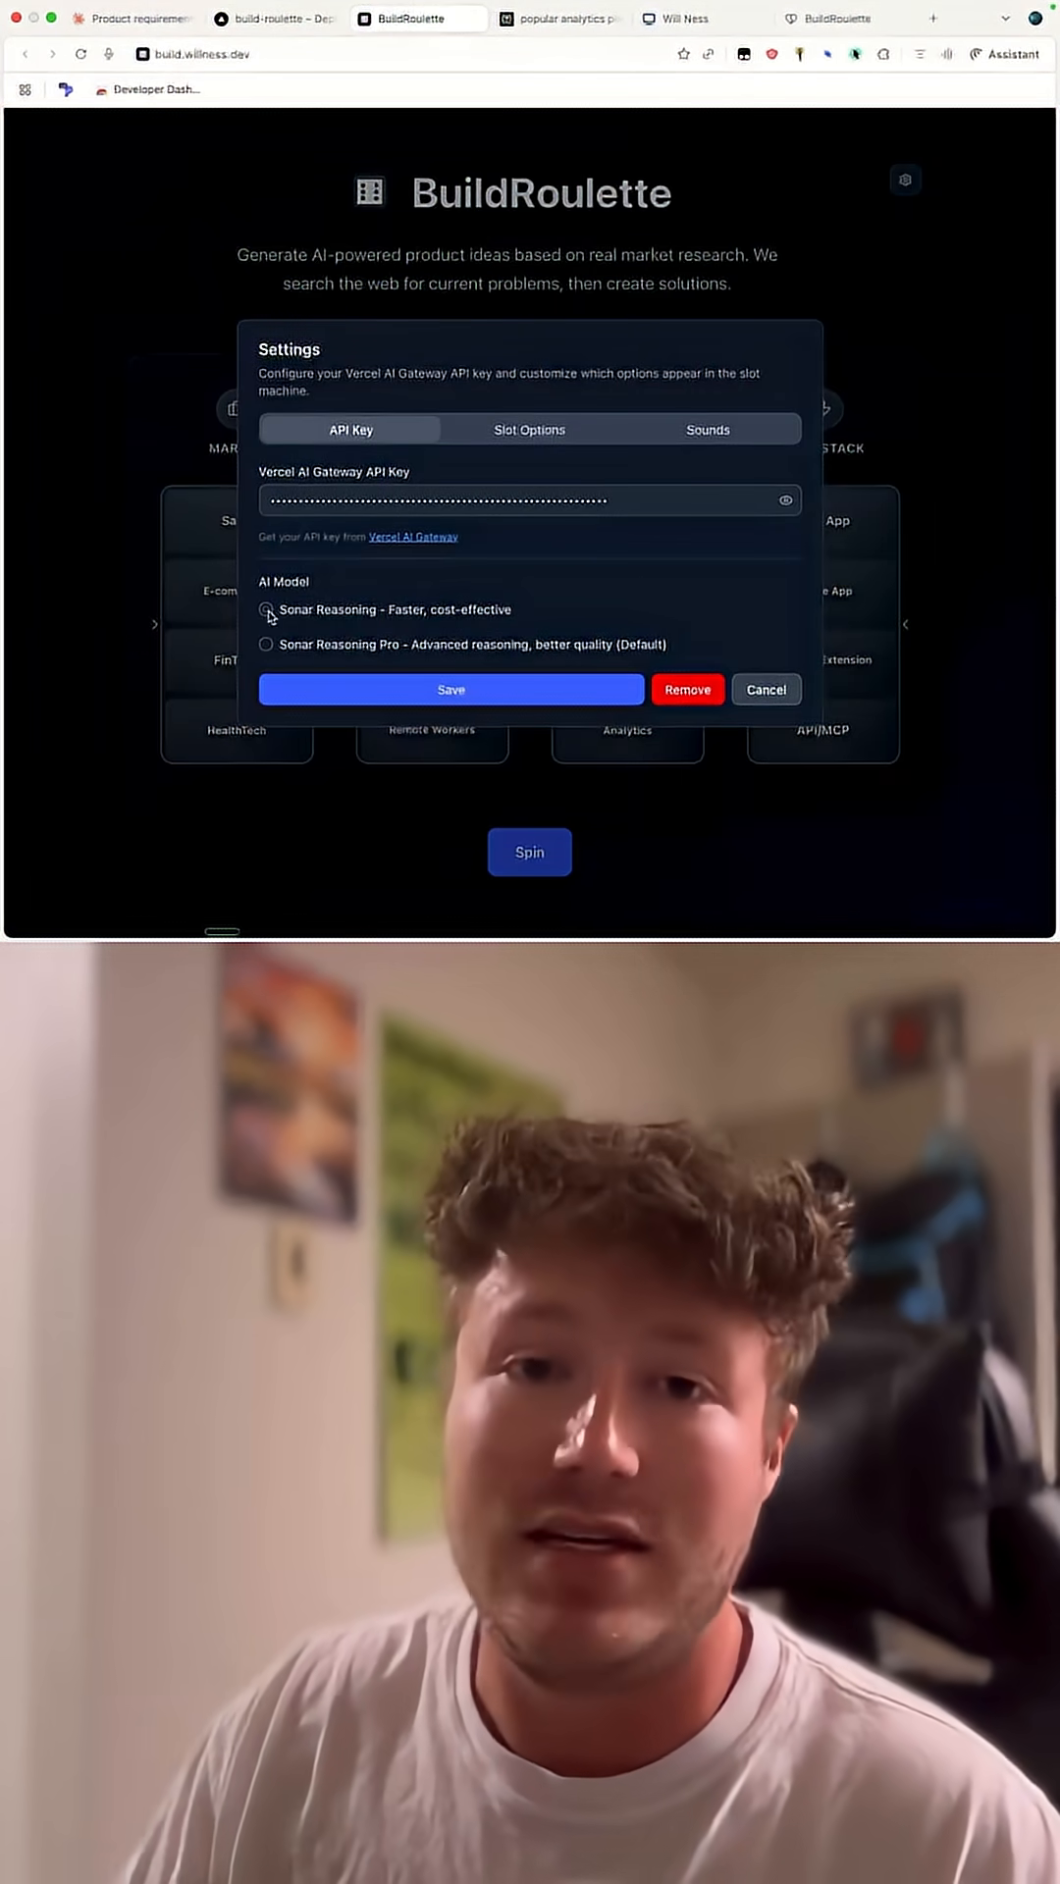
{"action": "left_click", "coordinate": [528, 430]}
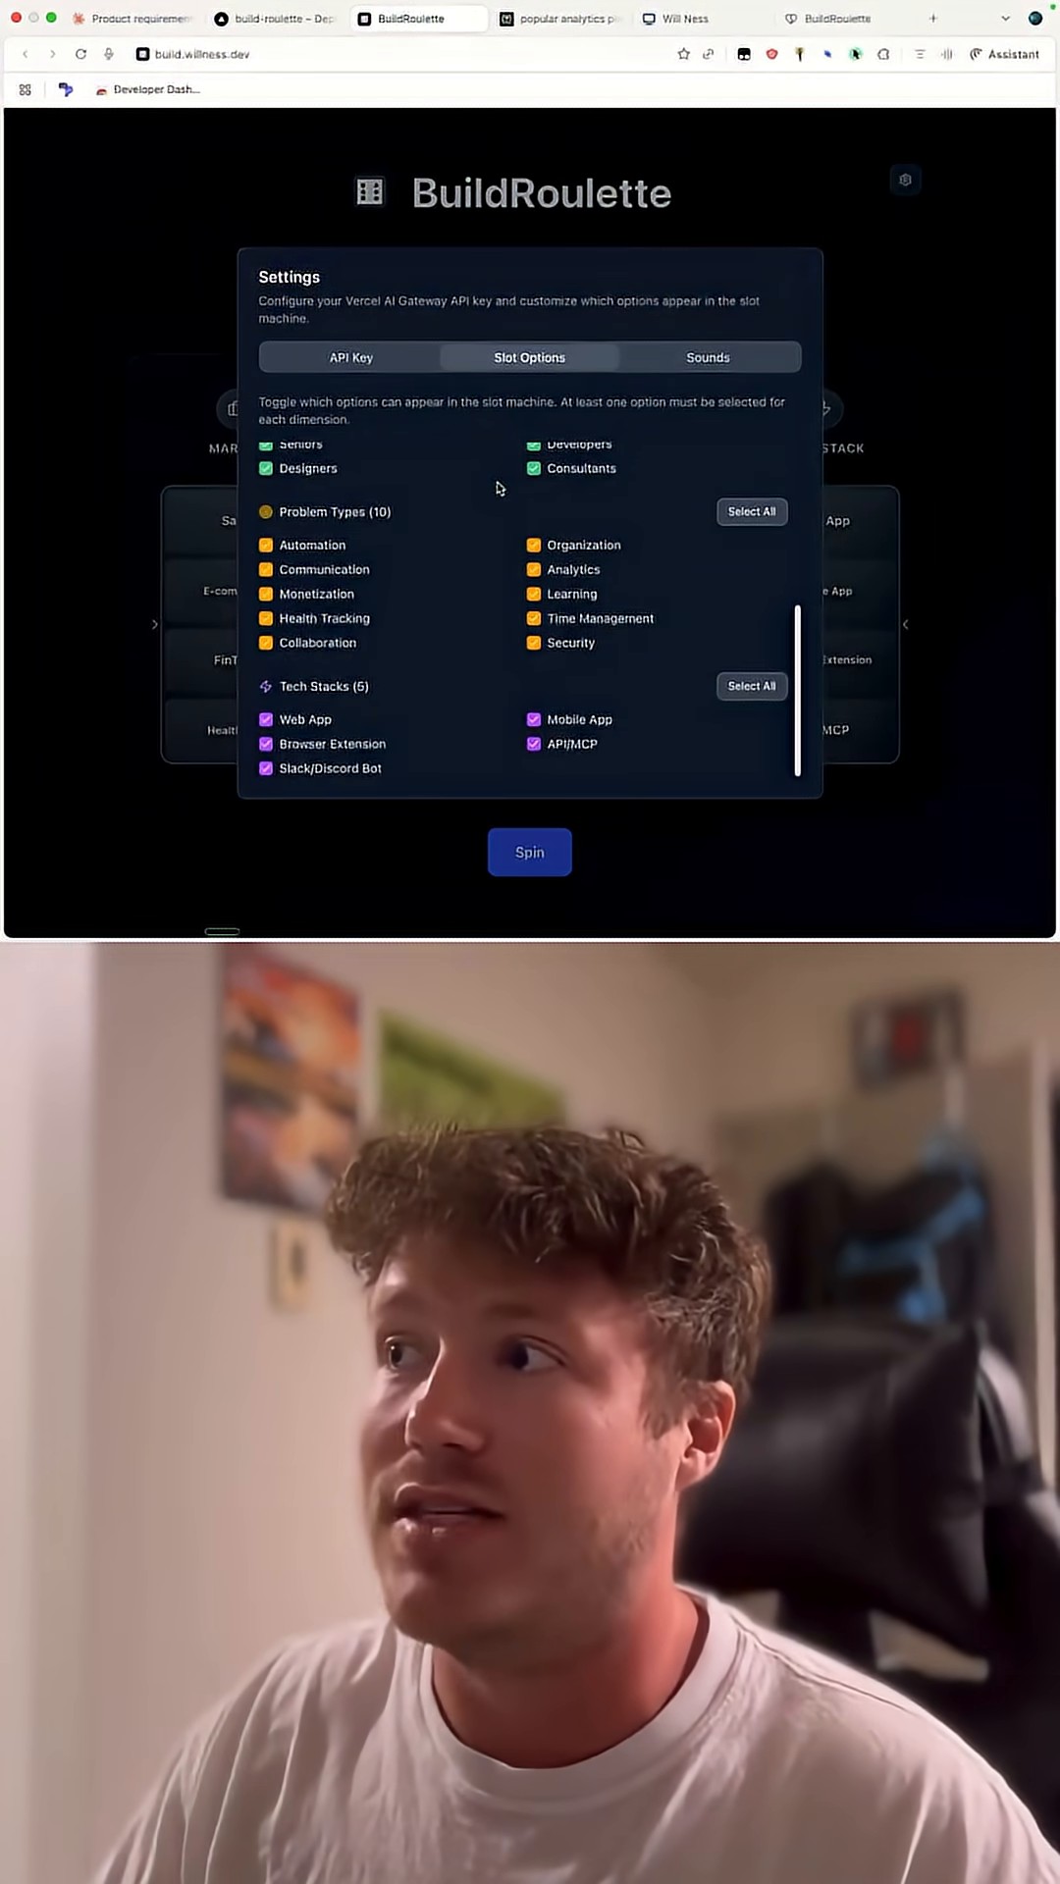
{"action": "scroll", "scroll_direction": "up", "scroll_amount": 3}
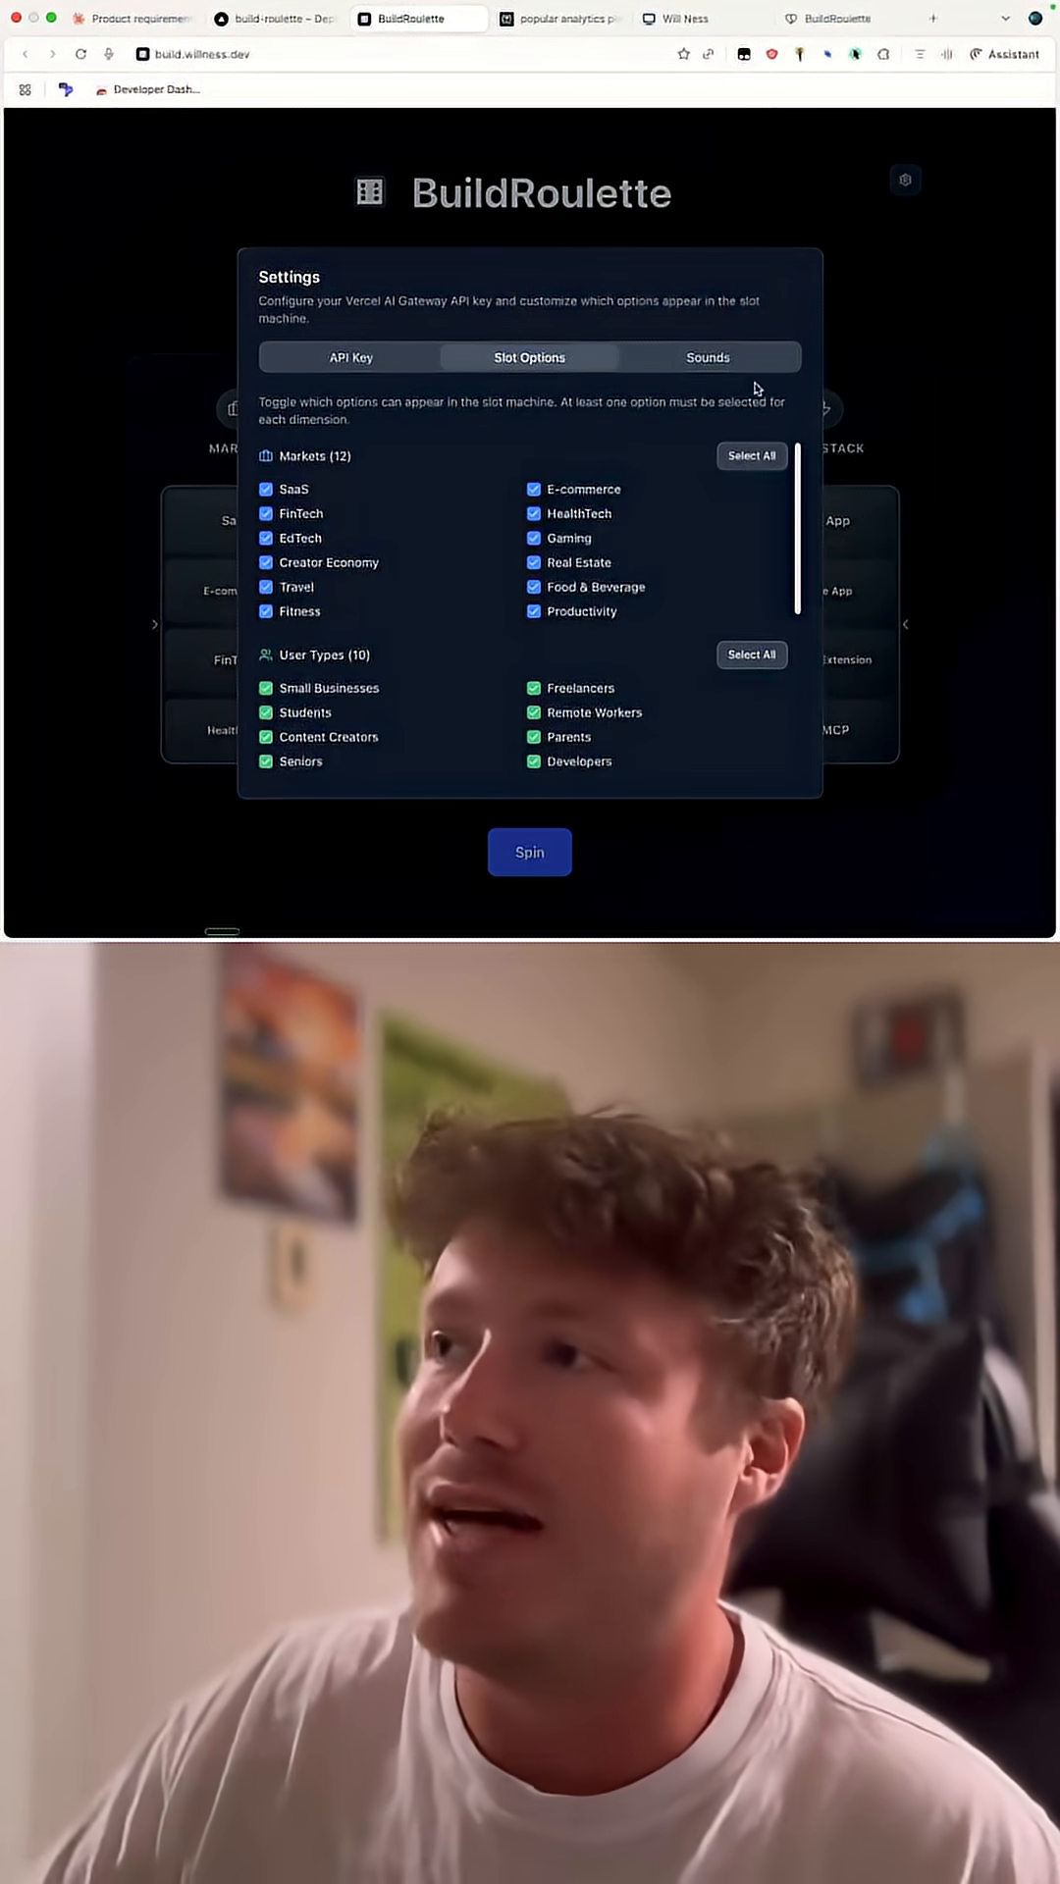
{"action": "left_click", "coordinate": [706, 357]}
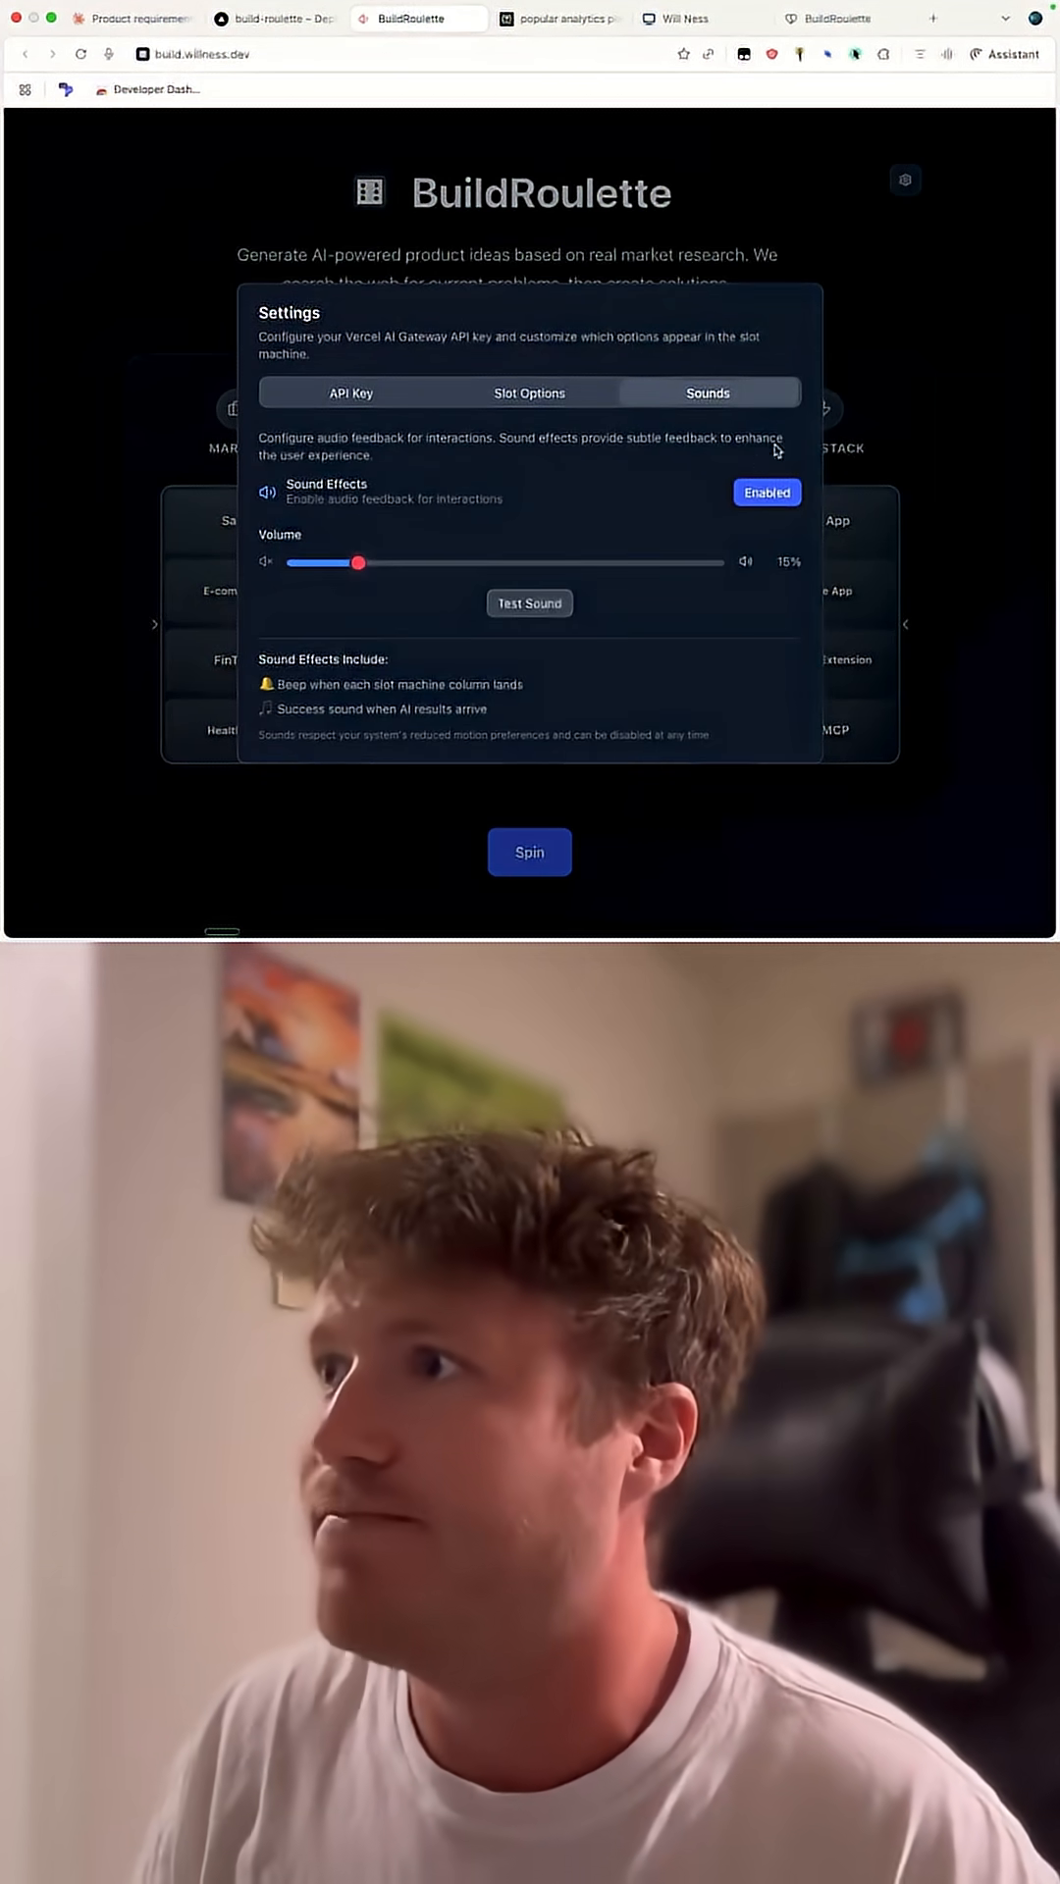
Close Settings, set scope to Weekend Project and view ideas FamCart Bot, KidDeal Alert, GiftSync Bot
{"action": "left_click", "coordinate": [528, 850]}
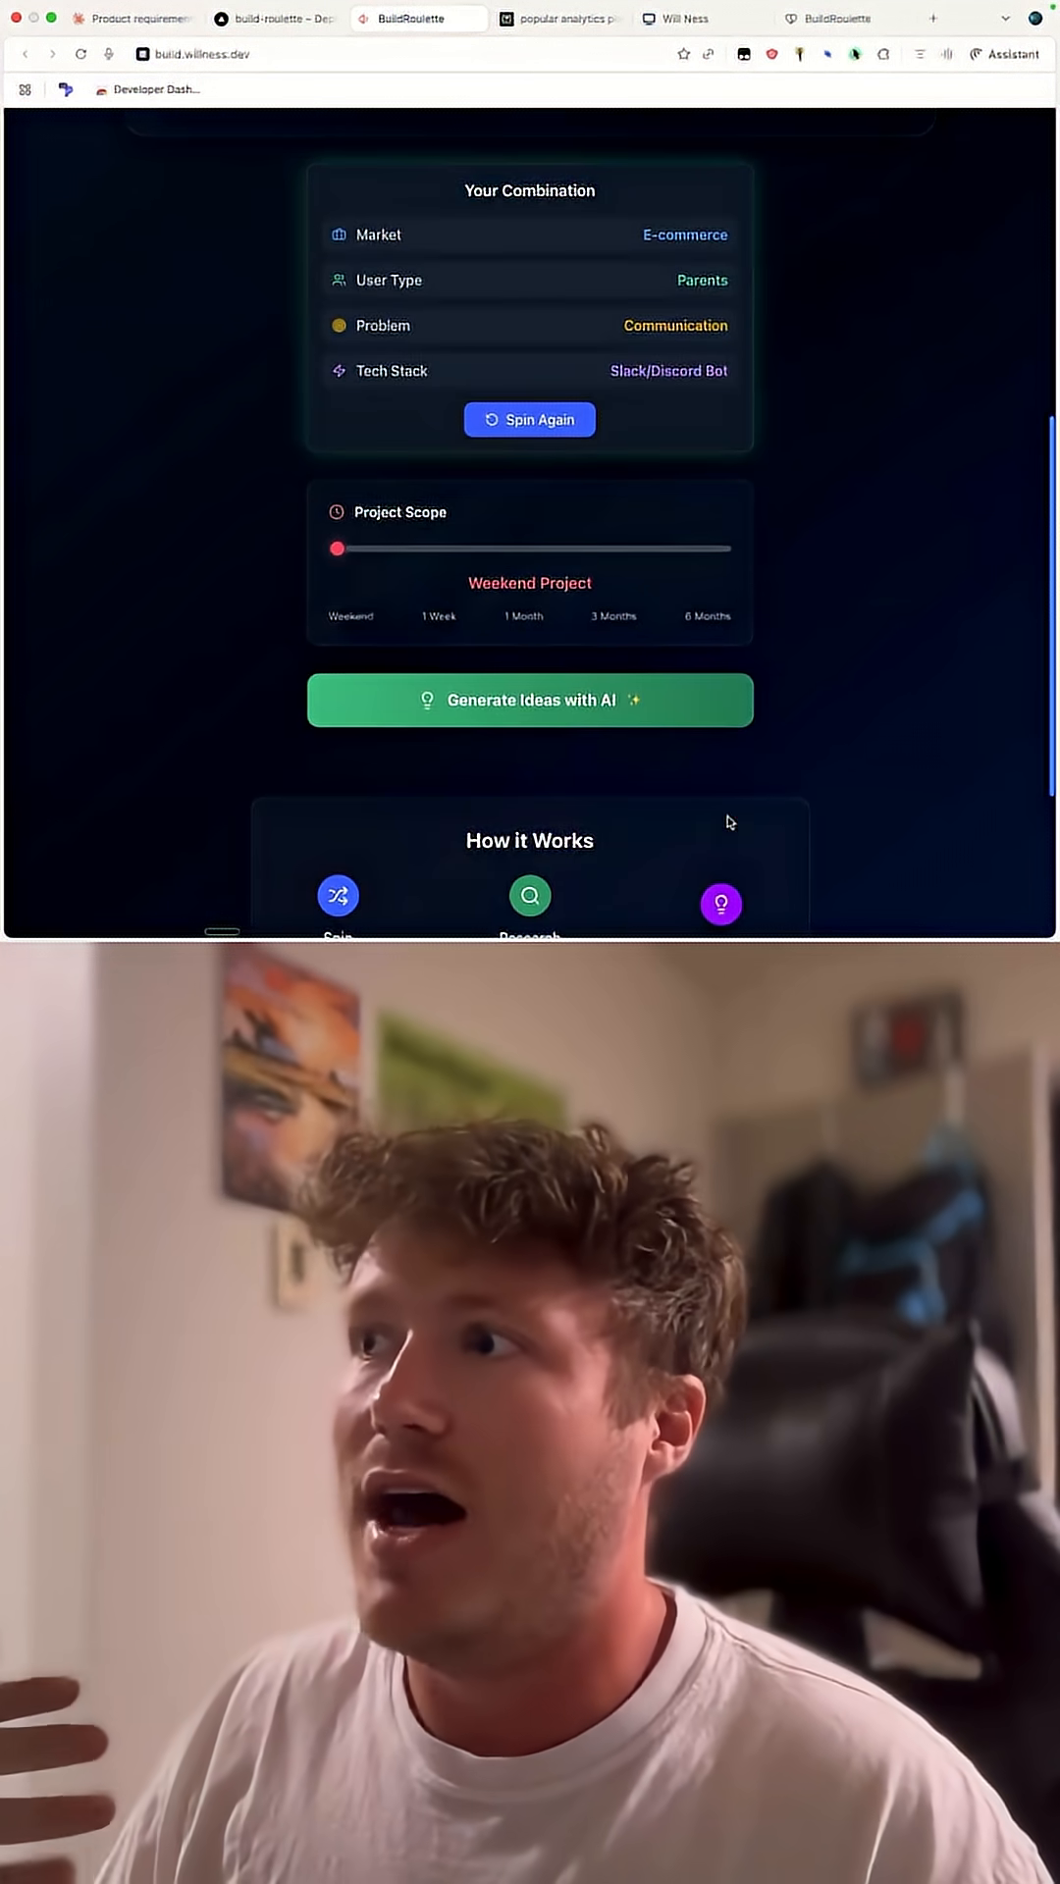
{"action": "left_click_drag", "start_coordinate": [338, 548], "coordinate": [722, 547]}
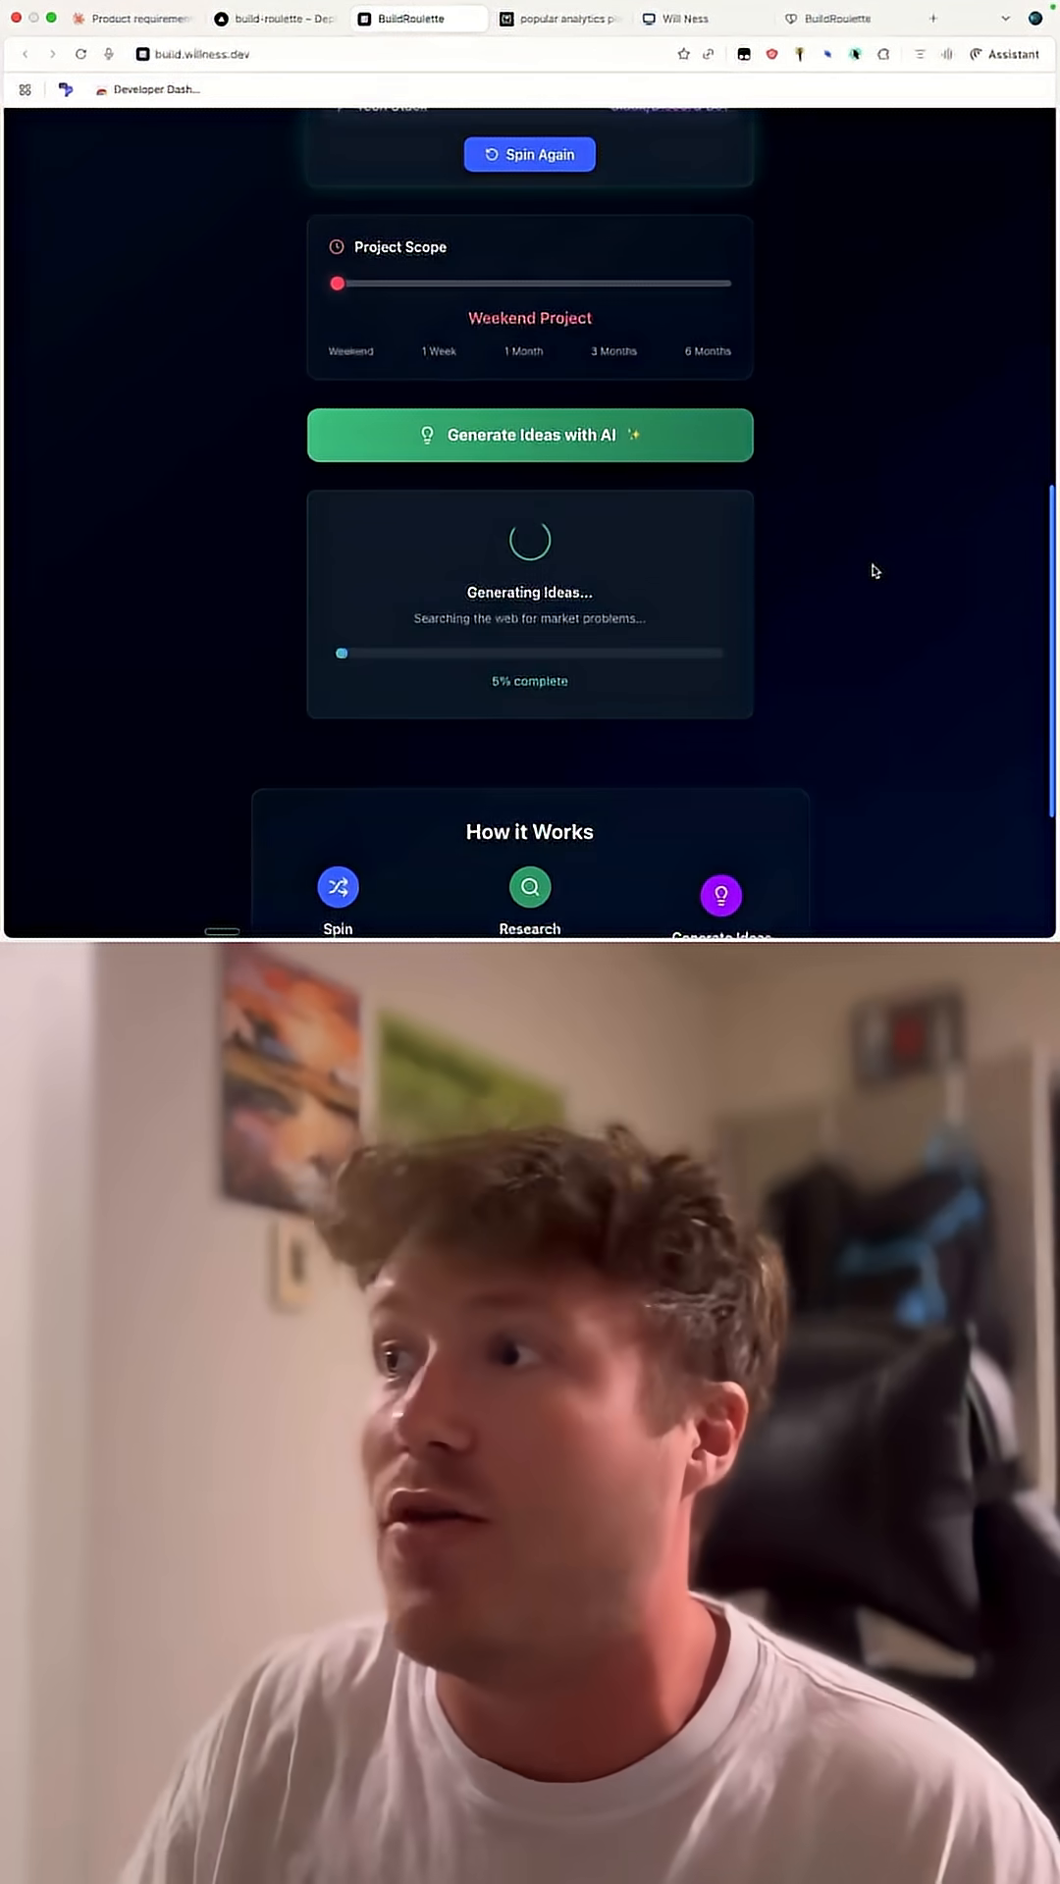
{"action": "scroll", "scroll_direction": "down", "scroll_amount": 3}
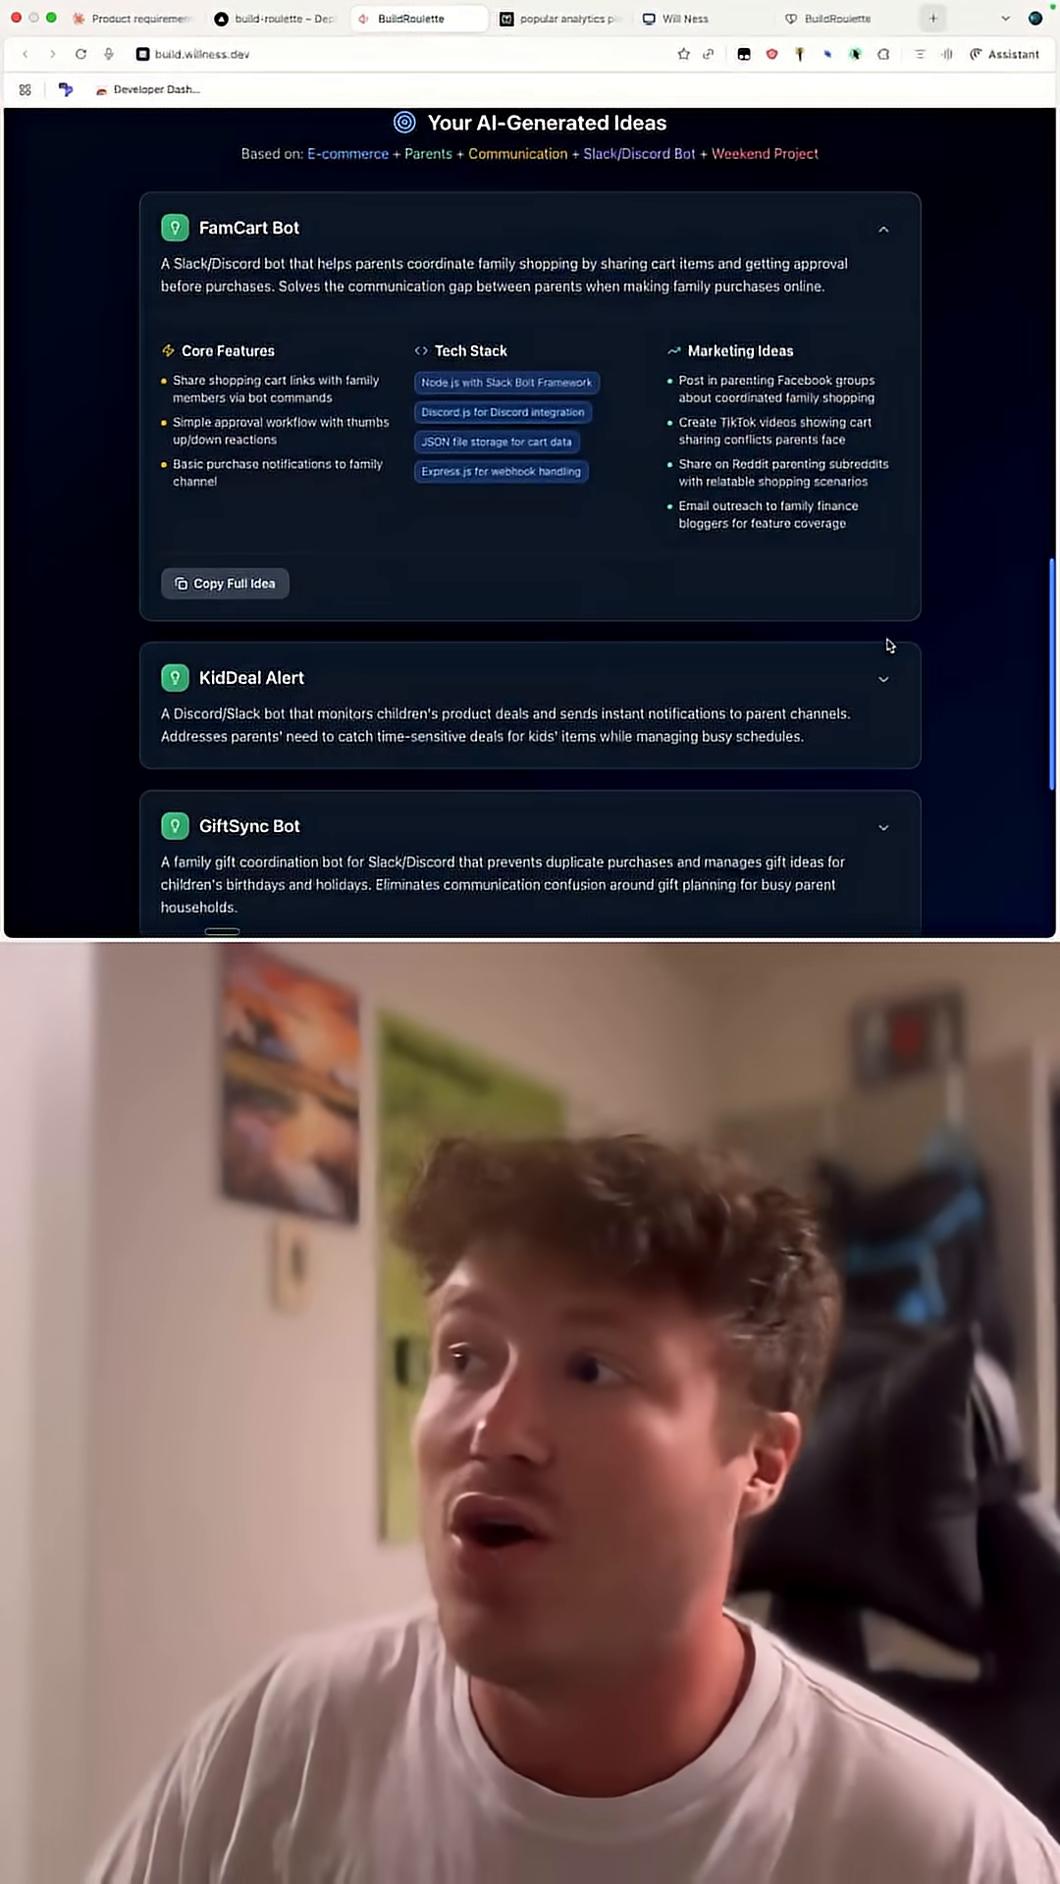
{"action": "scroll", "scroll_direction": "down", "scroll_amount": 3}
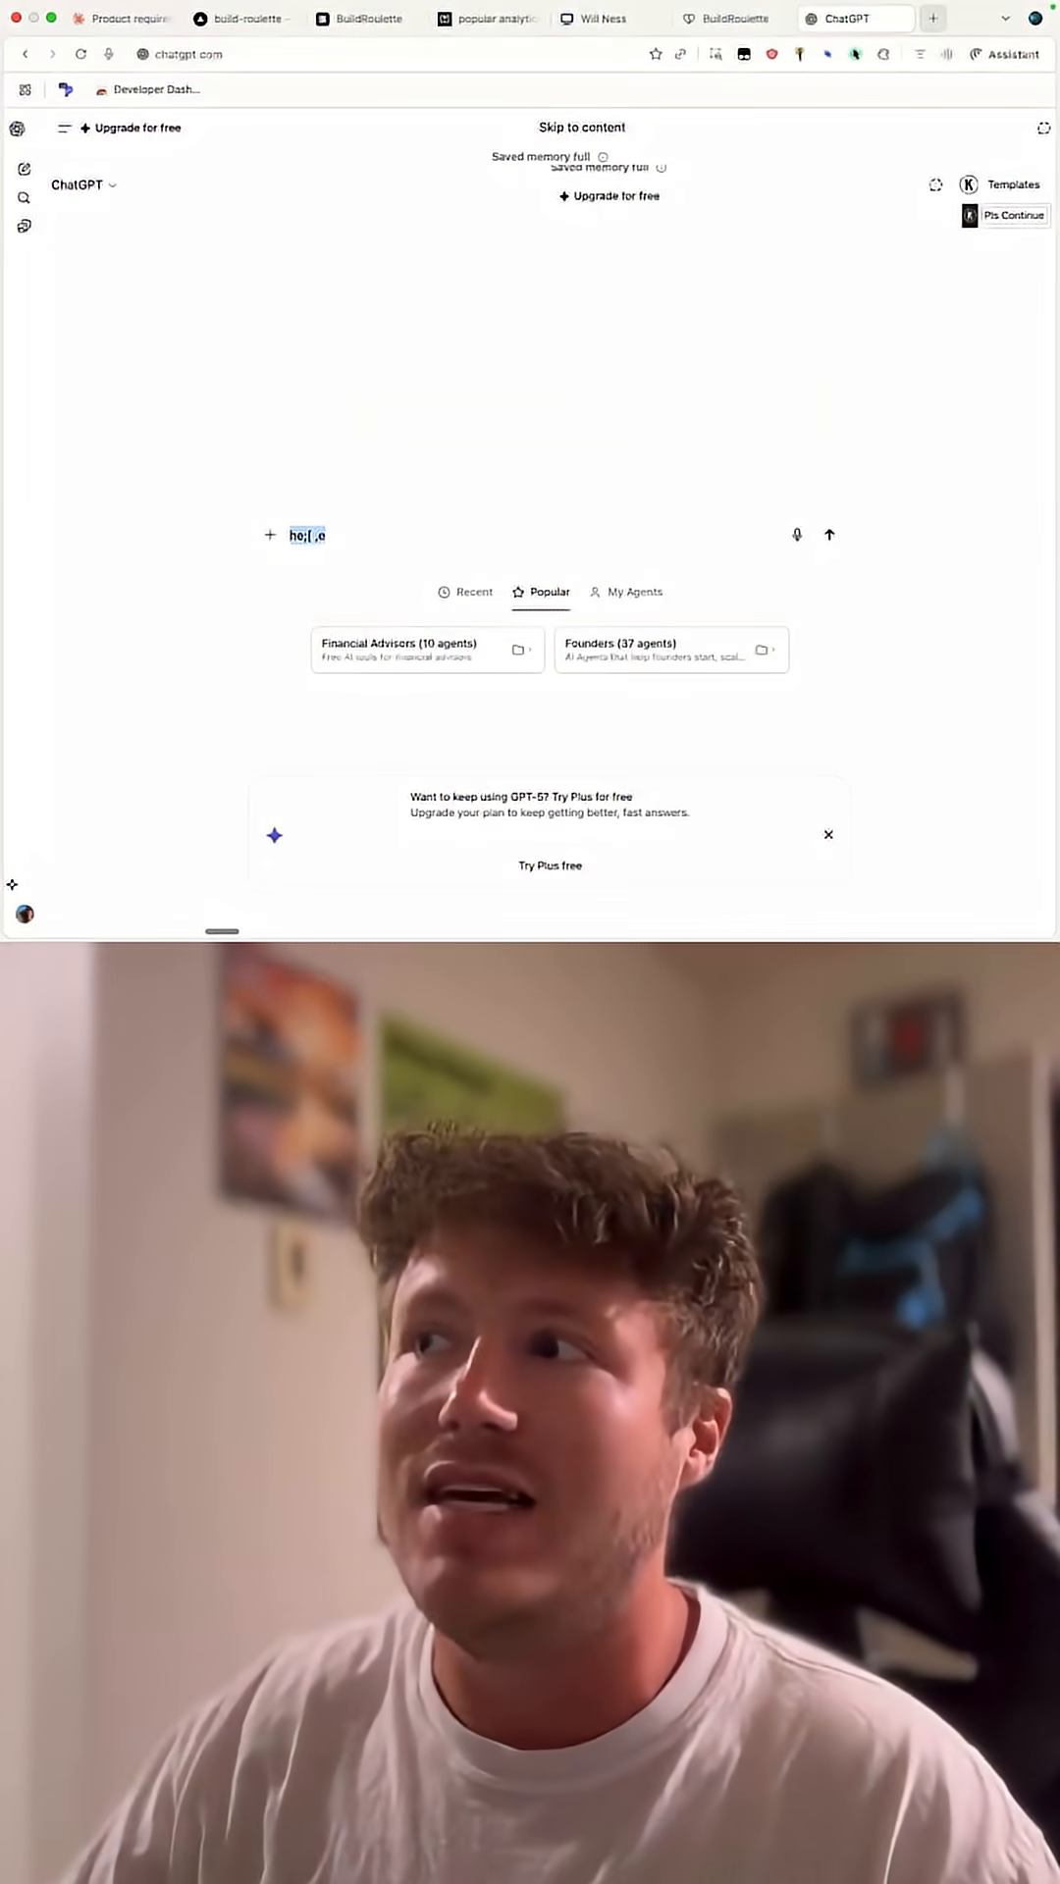
Enter 'help me build this: FamCart Bot' in the ChatGPT message box
{"action": "type", "text": "help me build this: FamCart Bot"}
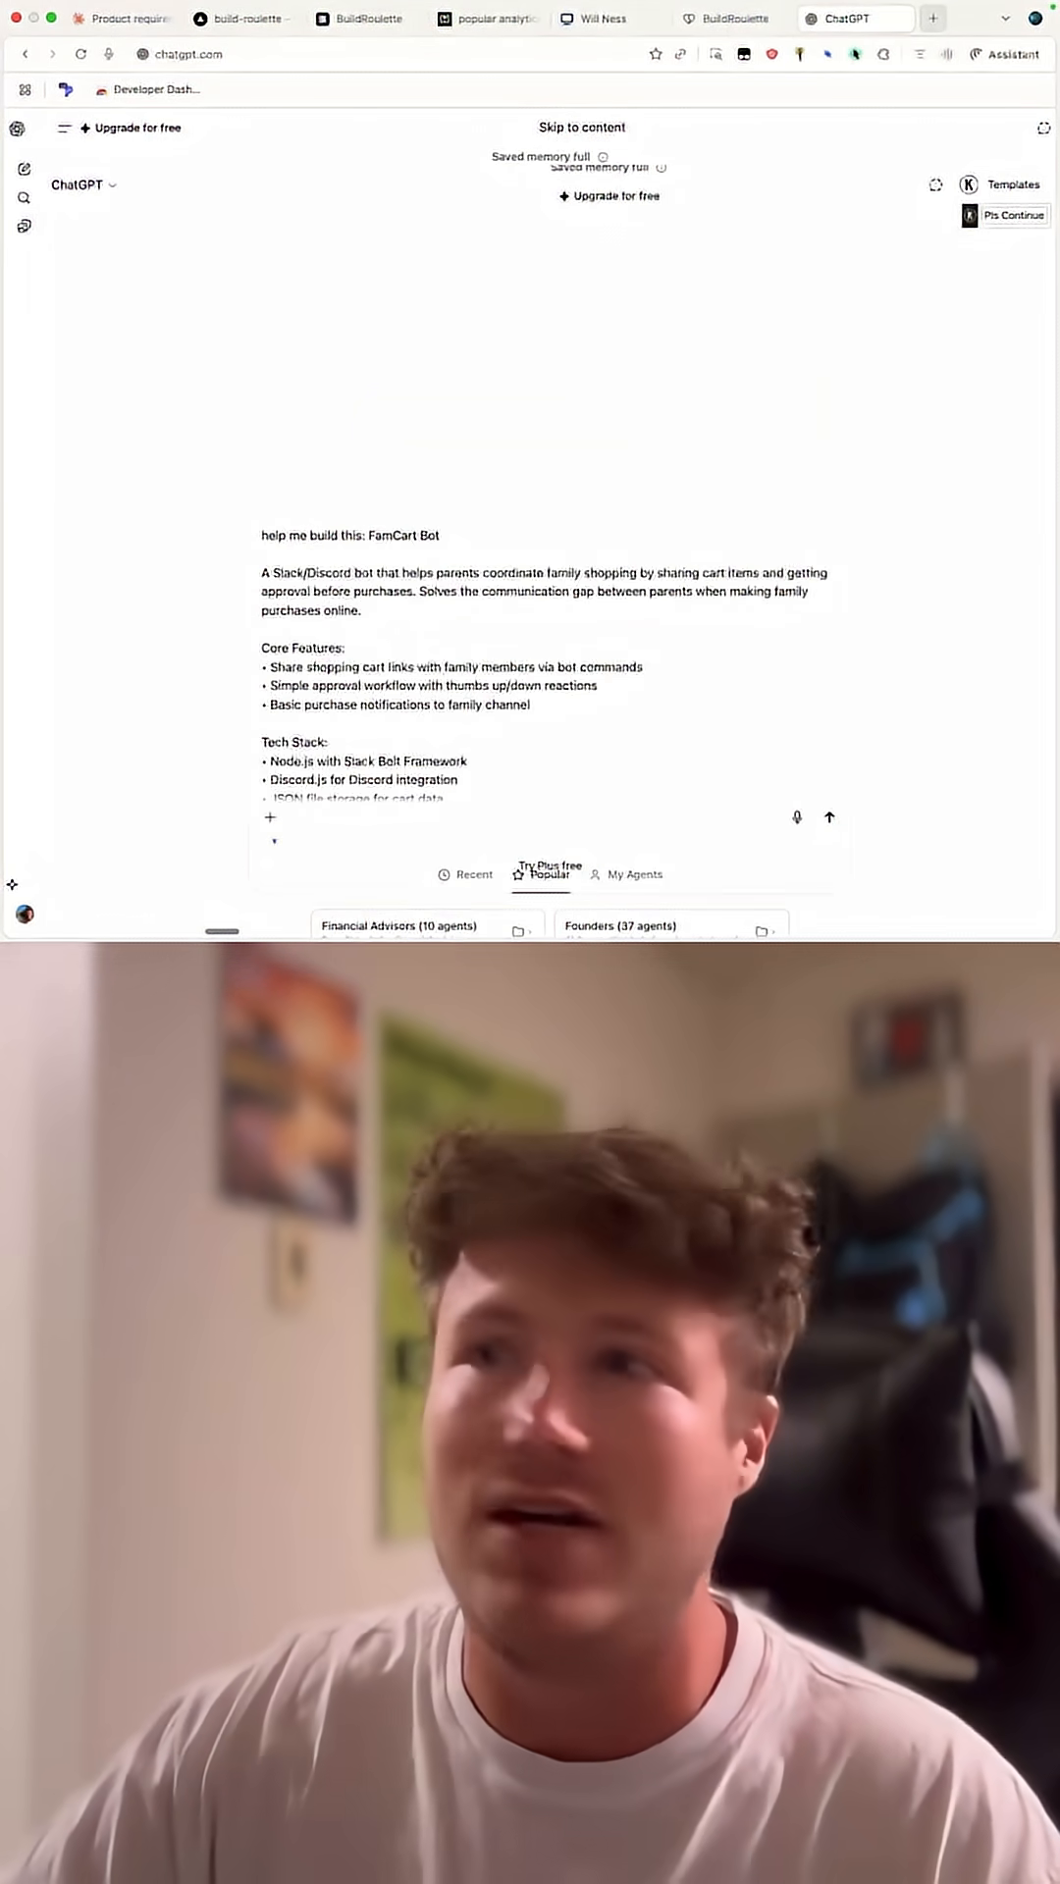